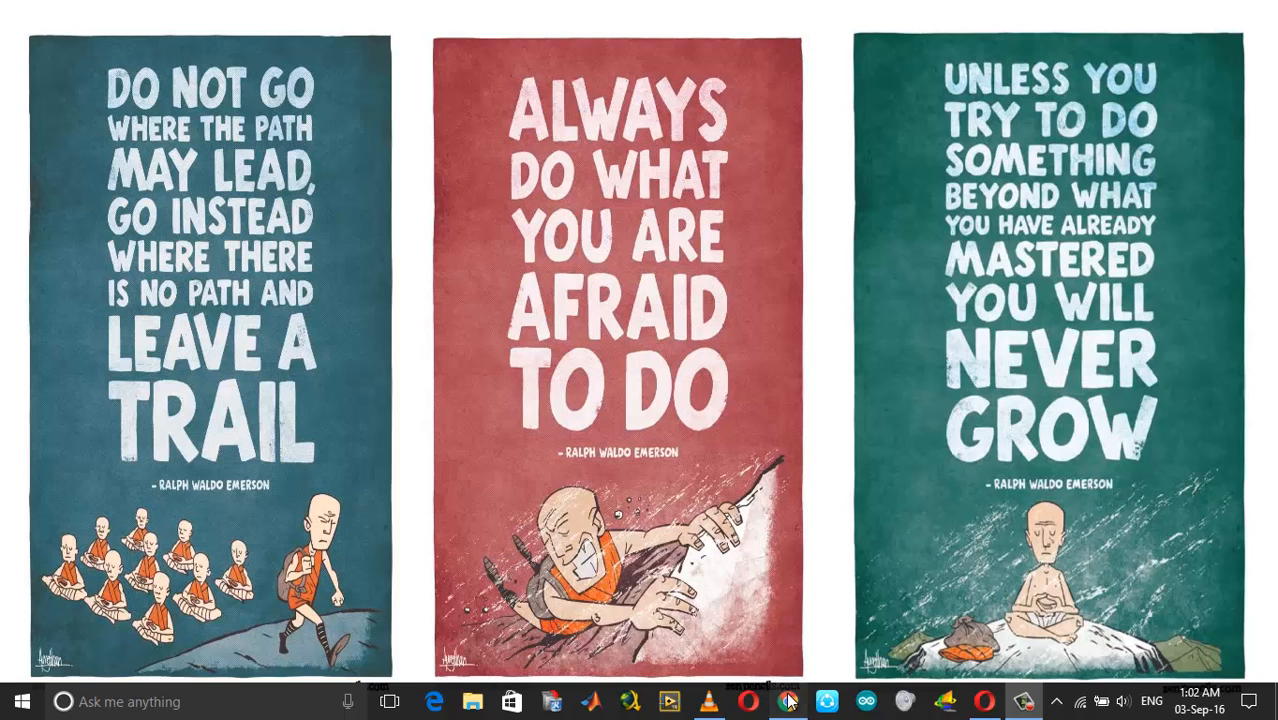
# Bring up Chrome showing the Wired Ghostbusters article blocked by the ad-blocker wall
pyautogui.click(788, 700)
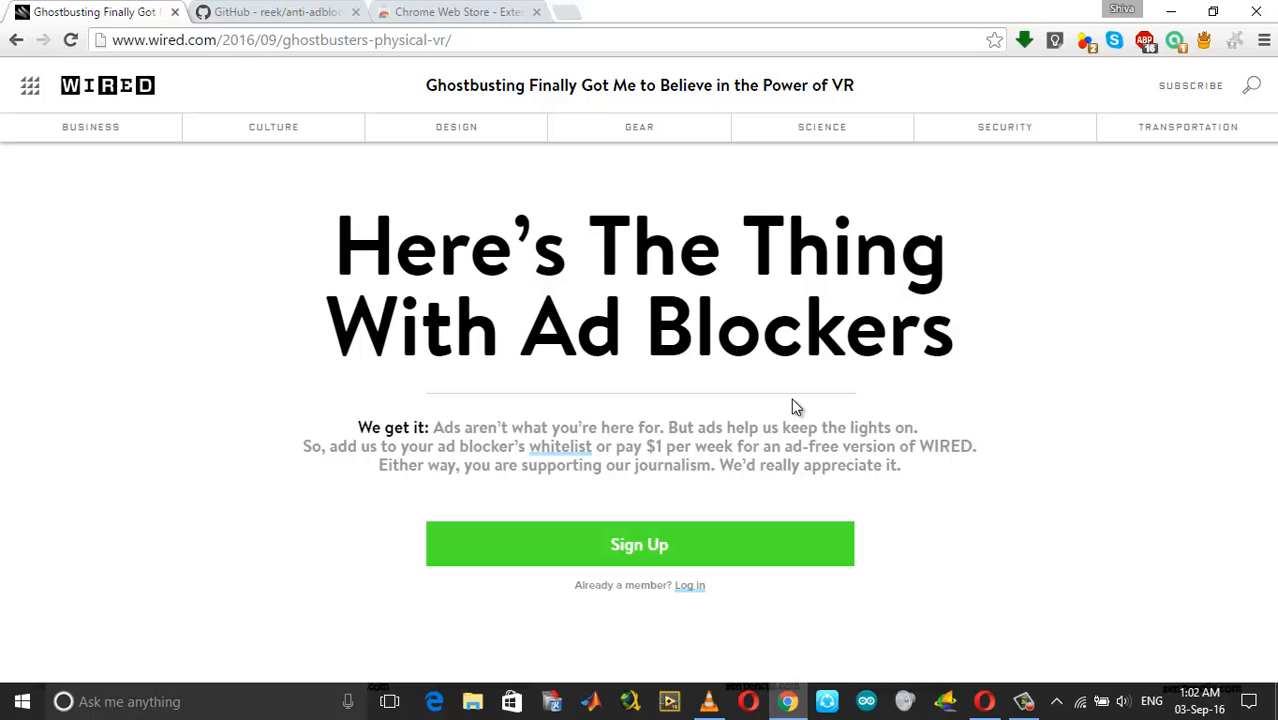
pyautogui.moveTo(952, 484)
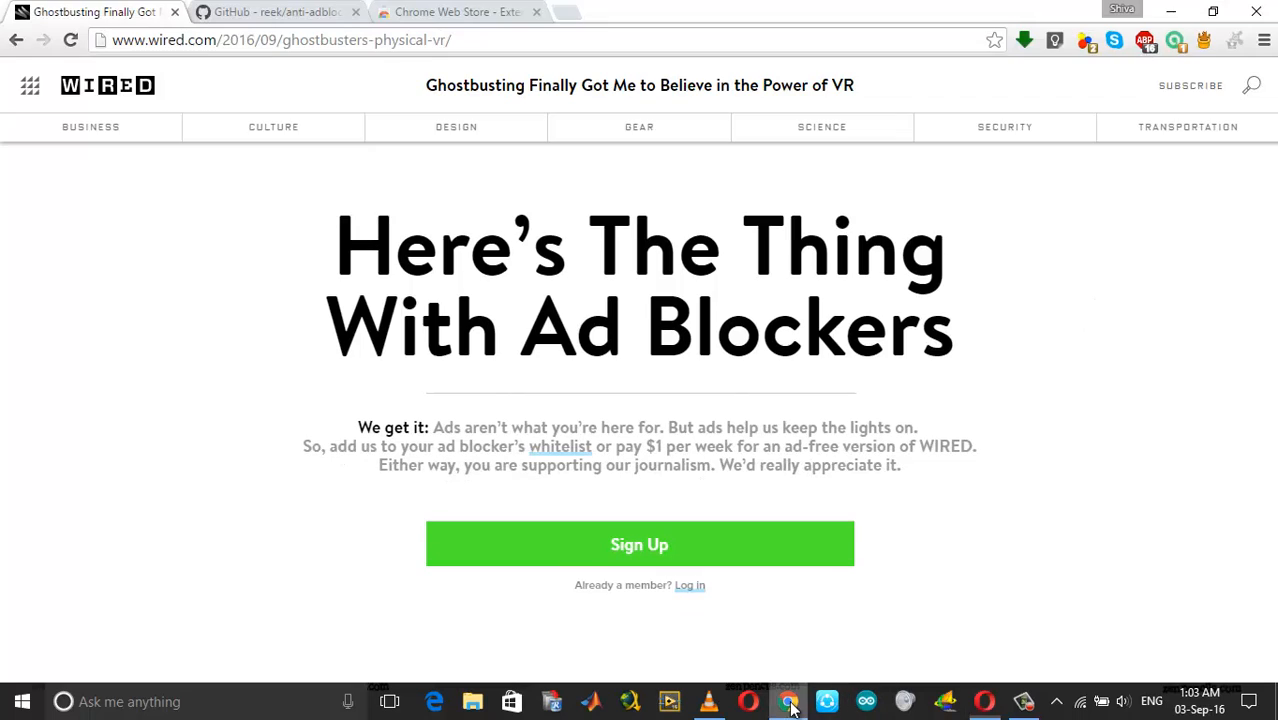
# Search the Chrome Web Store for 'hide my adblocker' and add Hide My AdBlocker to Chrome
pyautogui.click(454, 12)
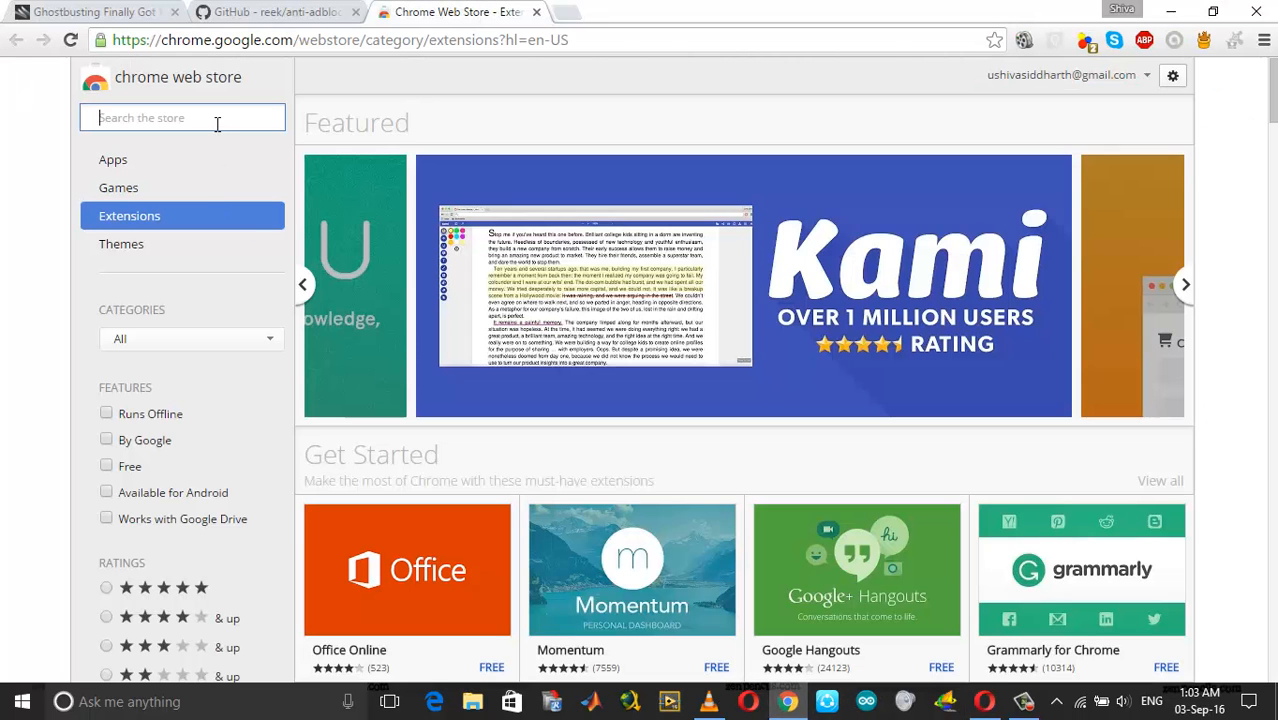
pyautogui.write('hide my adblocker')
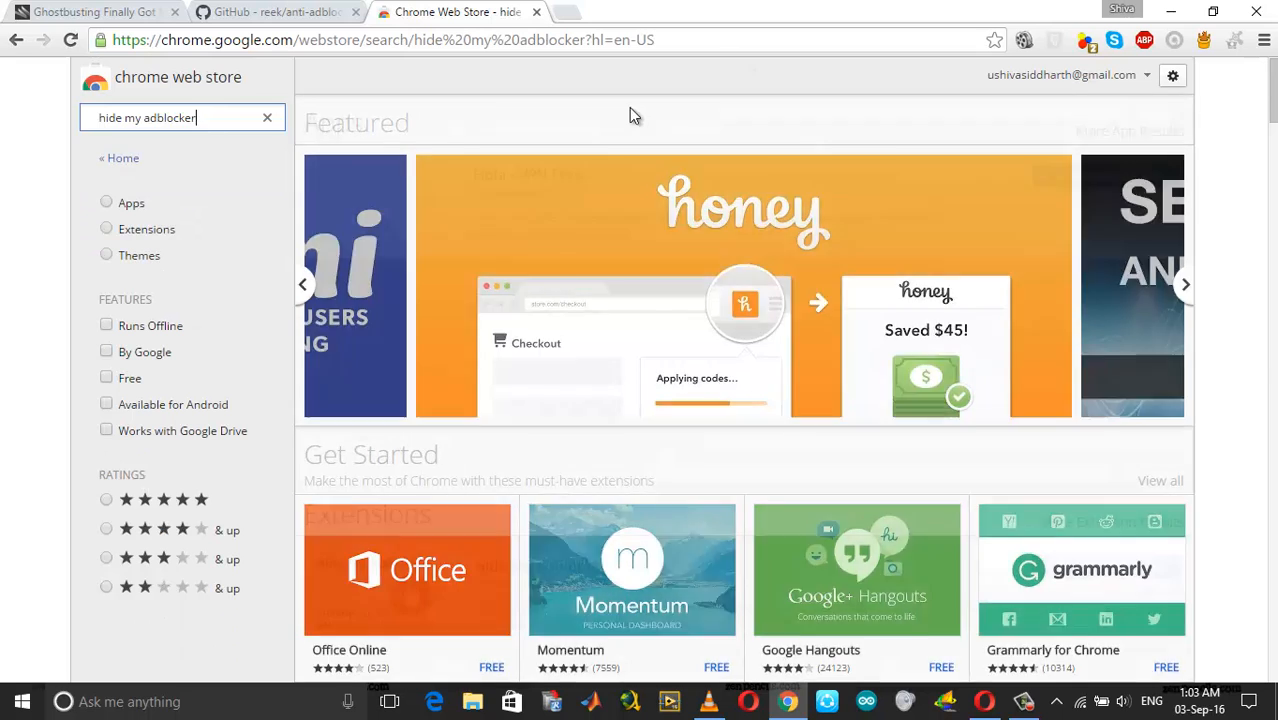
pyautogui.scroll(-3)
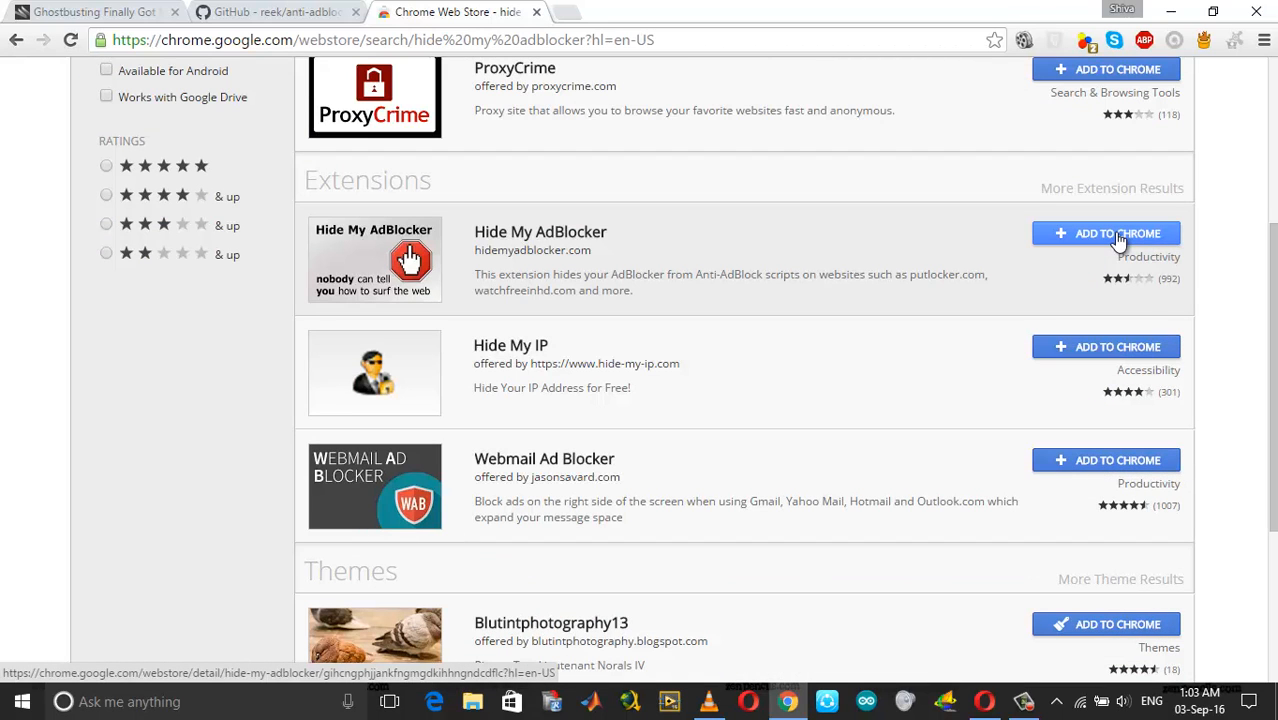
pyautogui.click(1116, 232)
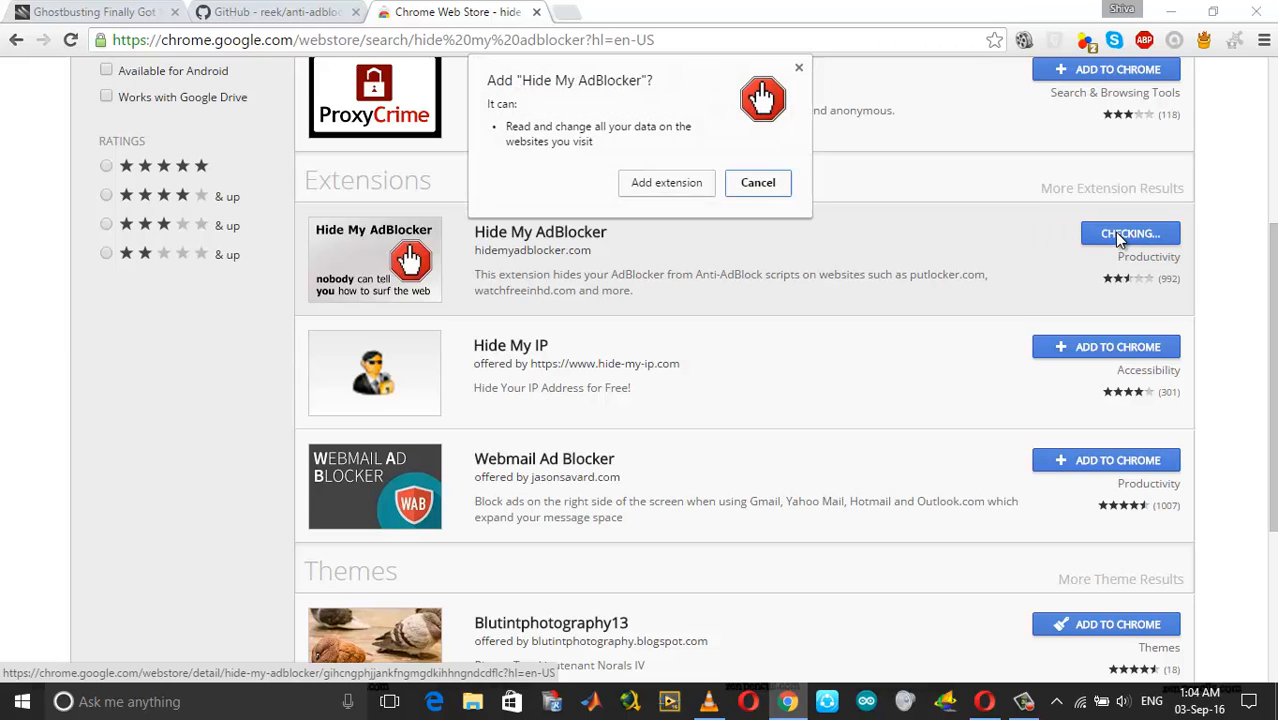
pyautogui.click(666, 182)
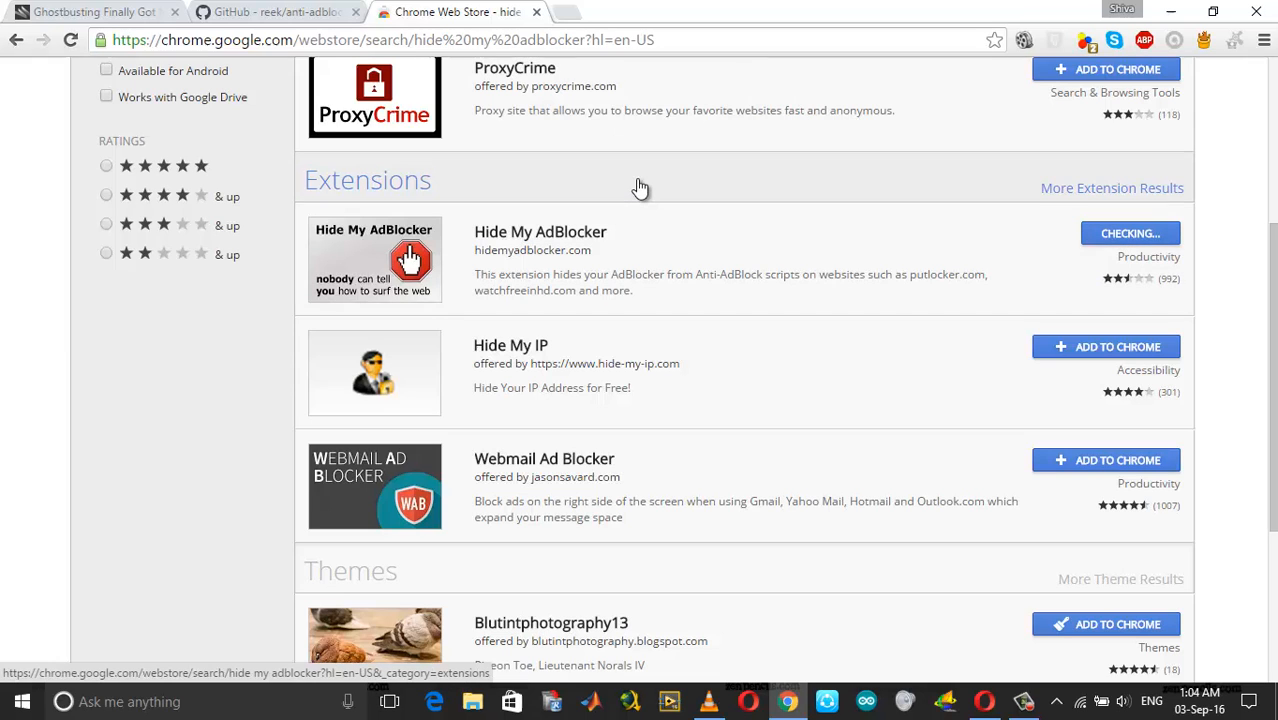
pyautogui.click(1130, 232)
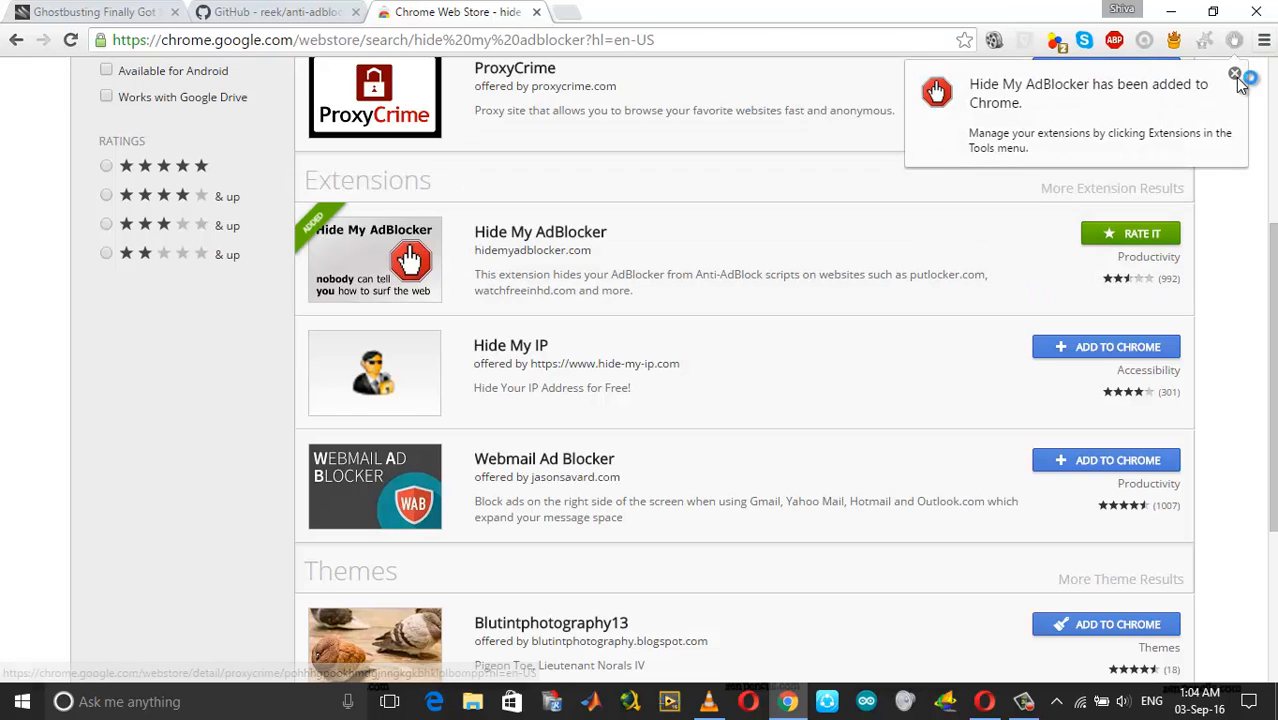
pyautogui.click(90, 12)
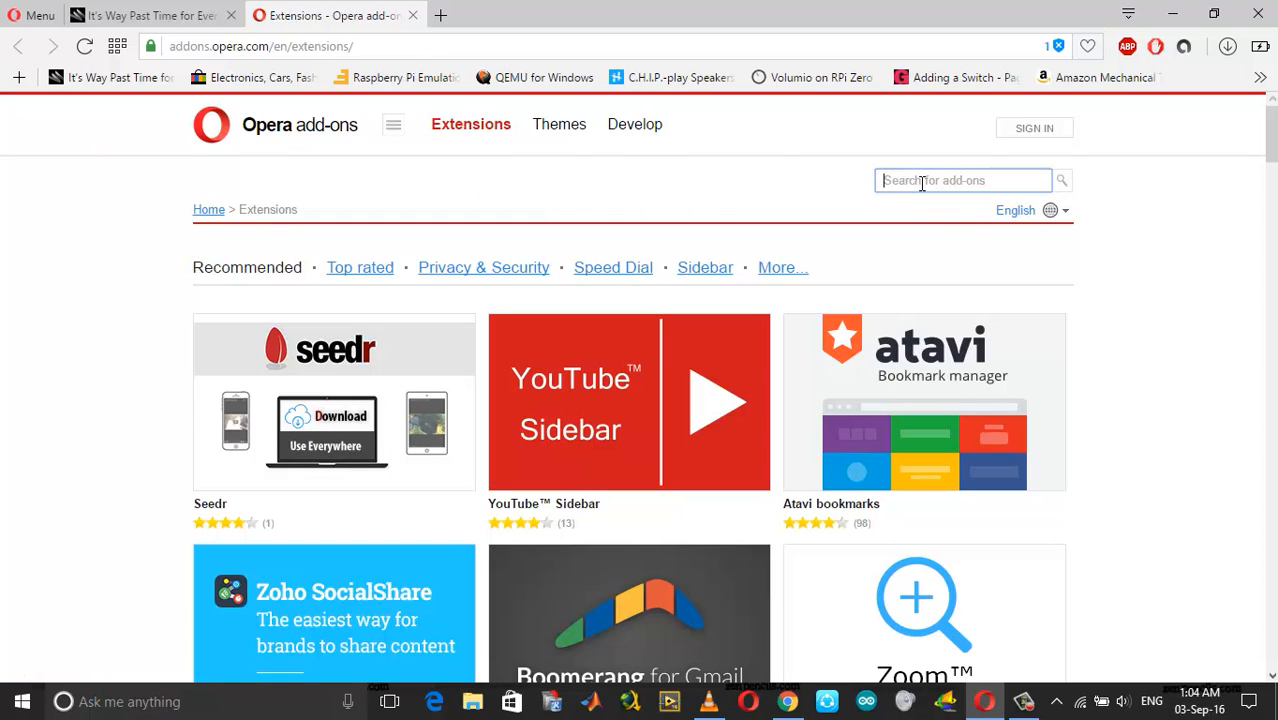
# Search addons.opera.com for 'chrome' and add Download Chrome Extension to Opera
pyautogui.write('chrome')
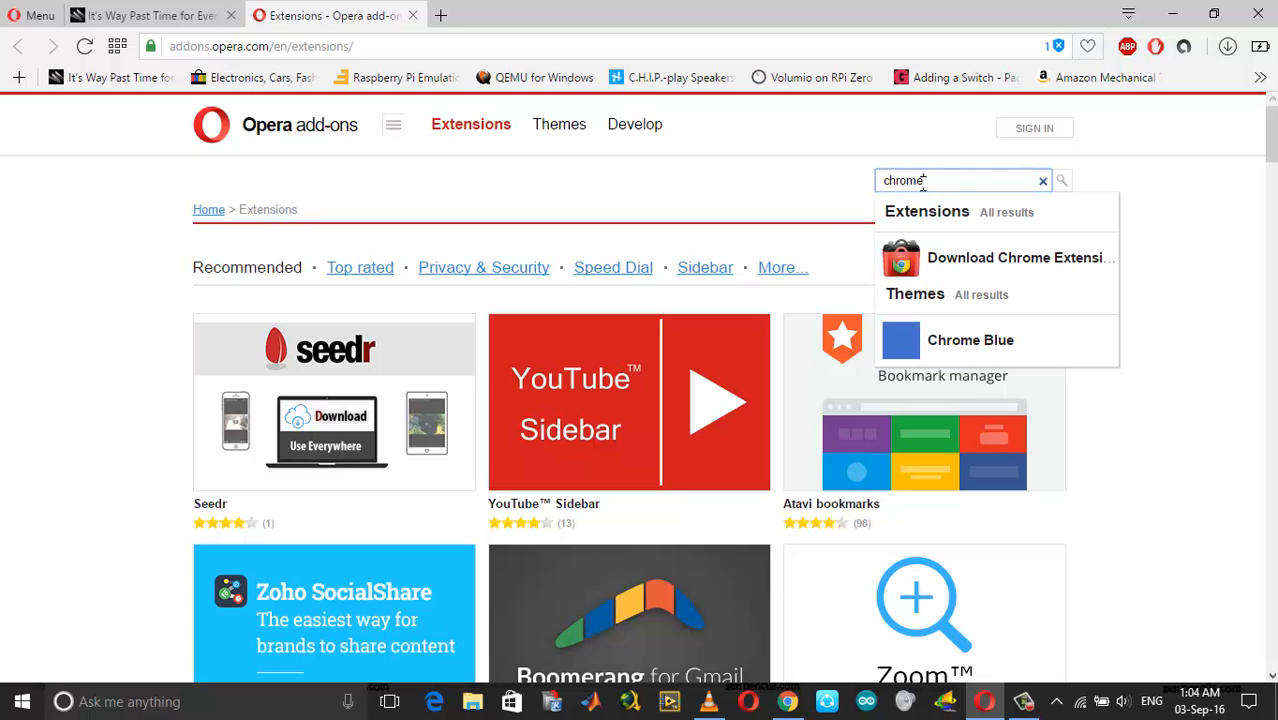
pyautogui.click(1020, 256)
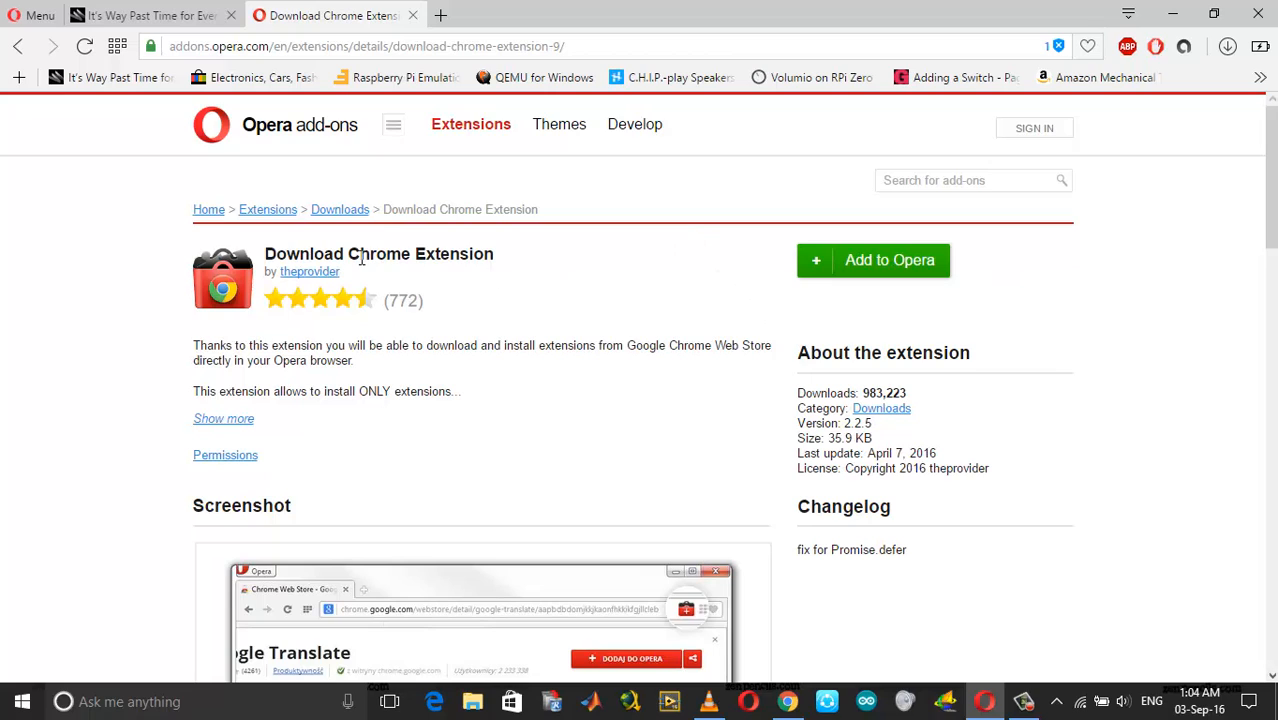
pyautogui.moveTo(380, 284)
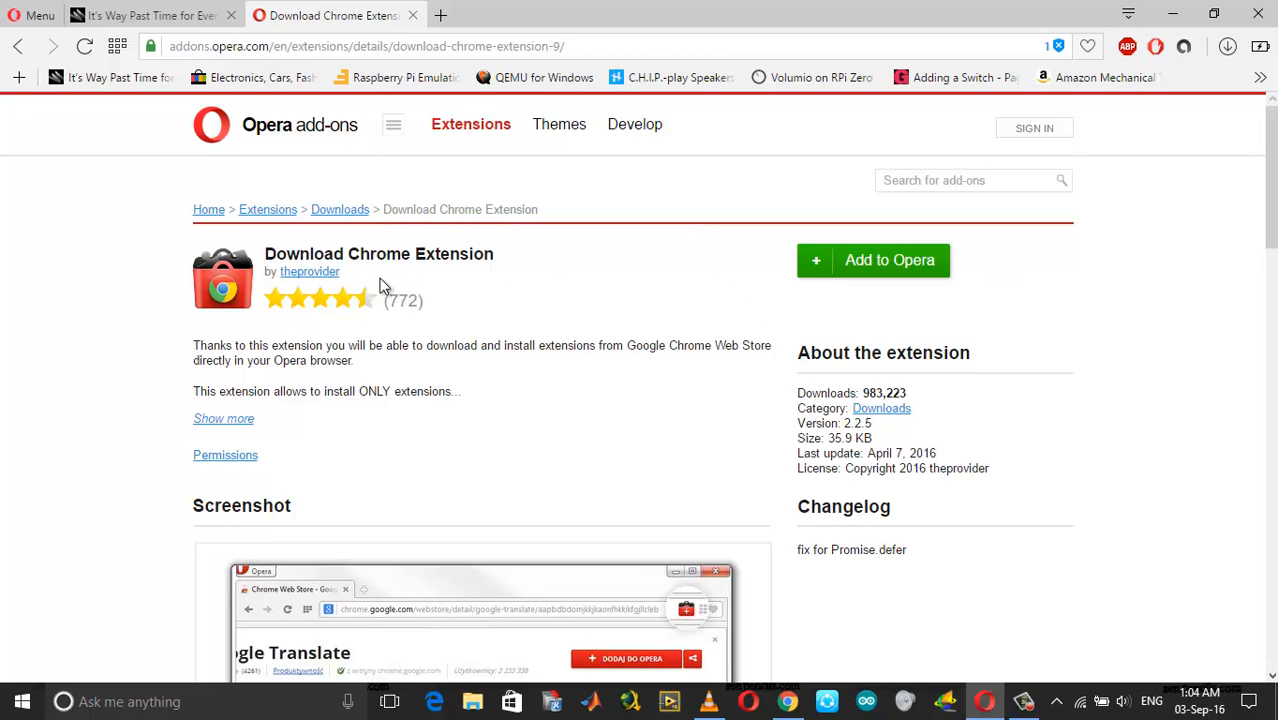
pyautogui.click(872, 260)
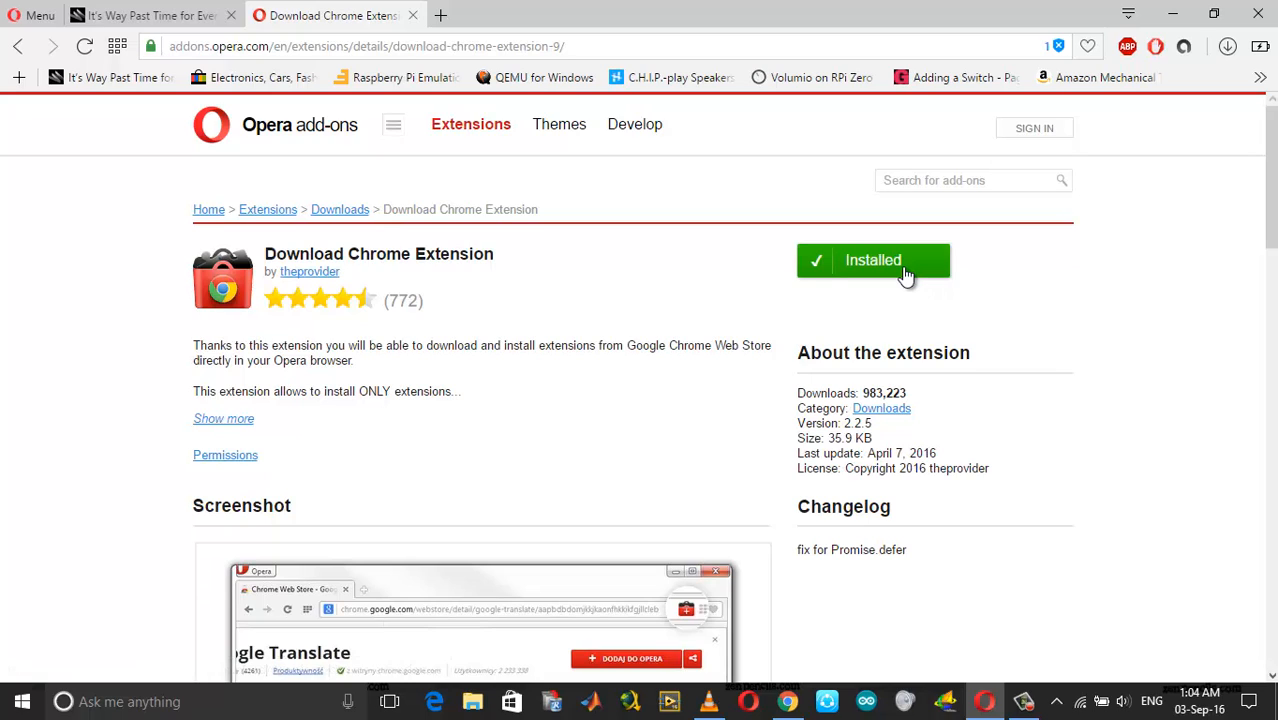
pyautogui.moveTo(1056, 482)
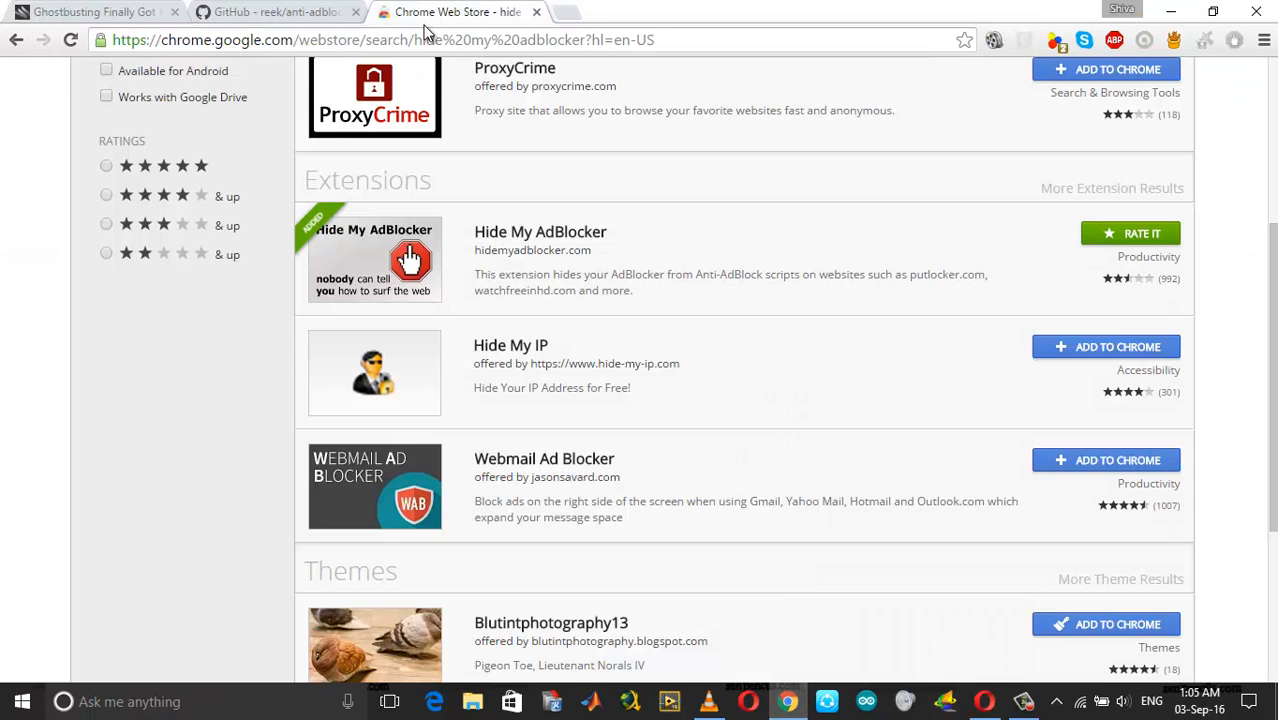
# Add Hide My AdBlocker to Opera from the Chrome Web Store and return to the results
pyautogui.rightClick(400, 40)
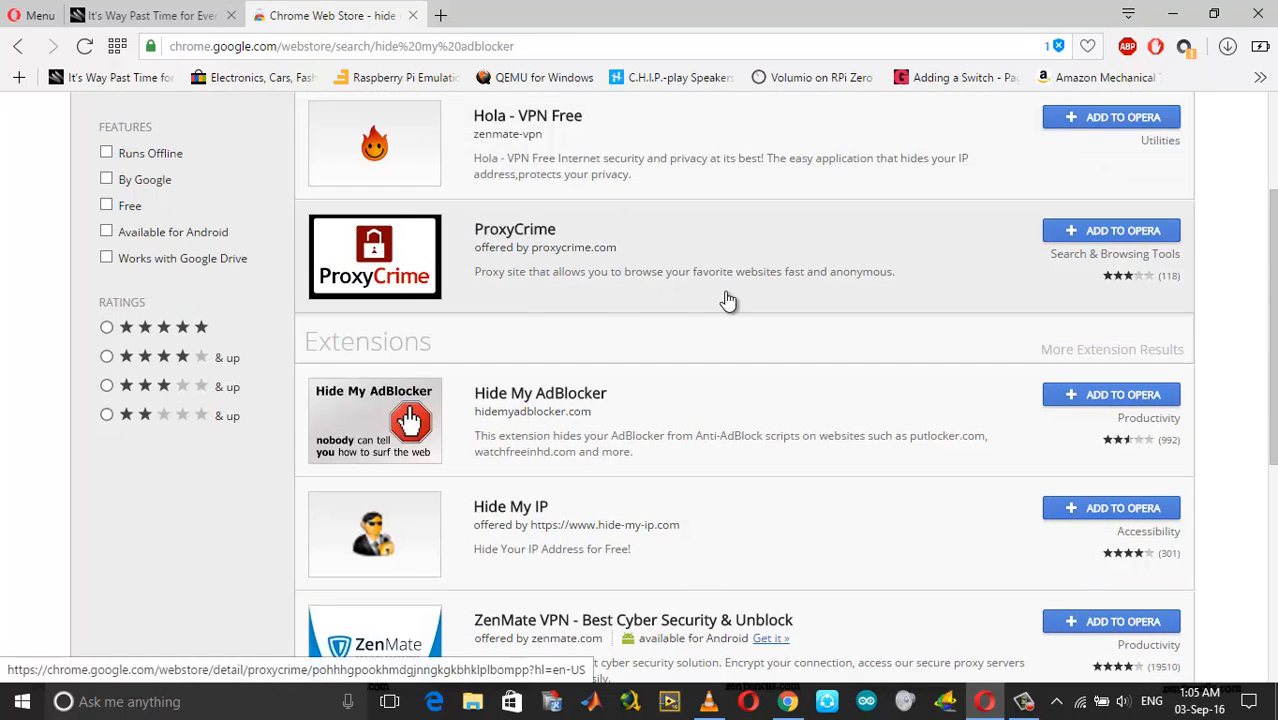
pyautogui.moveTo(1120, 408)
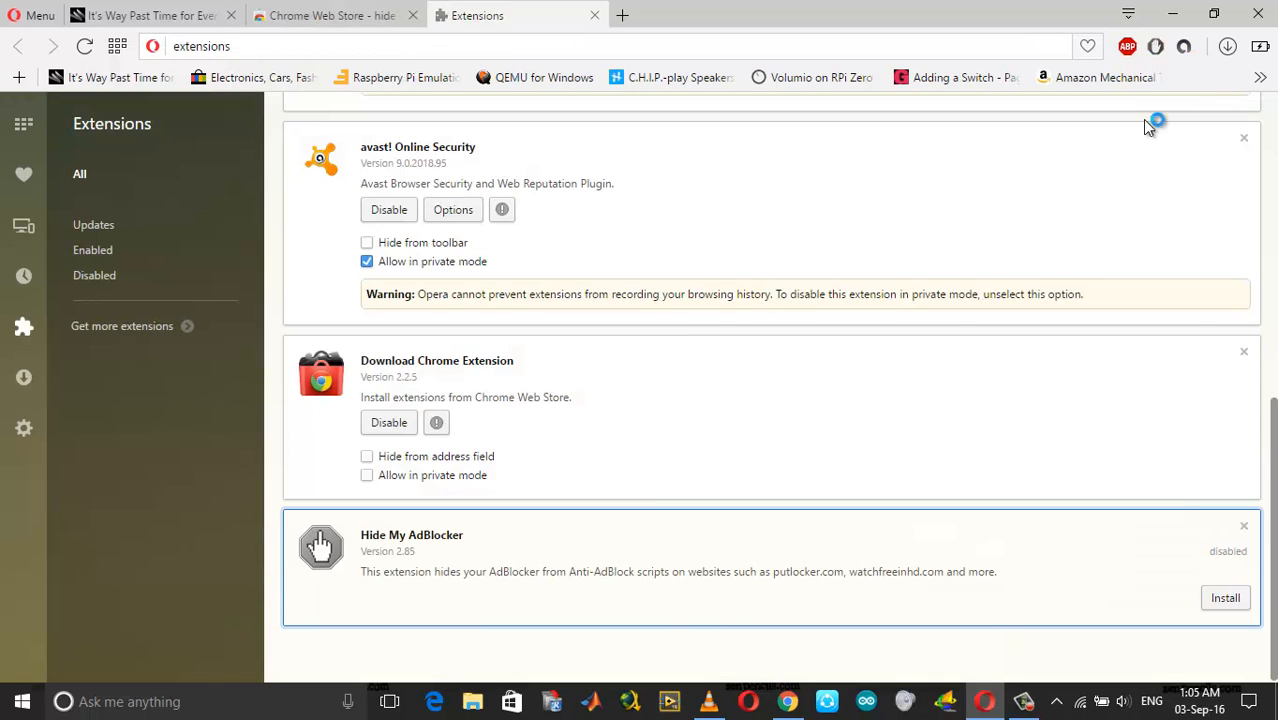
pyautogui.click(1224, 596)
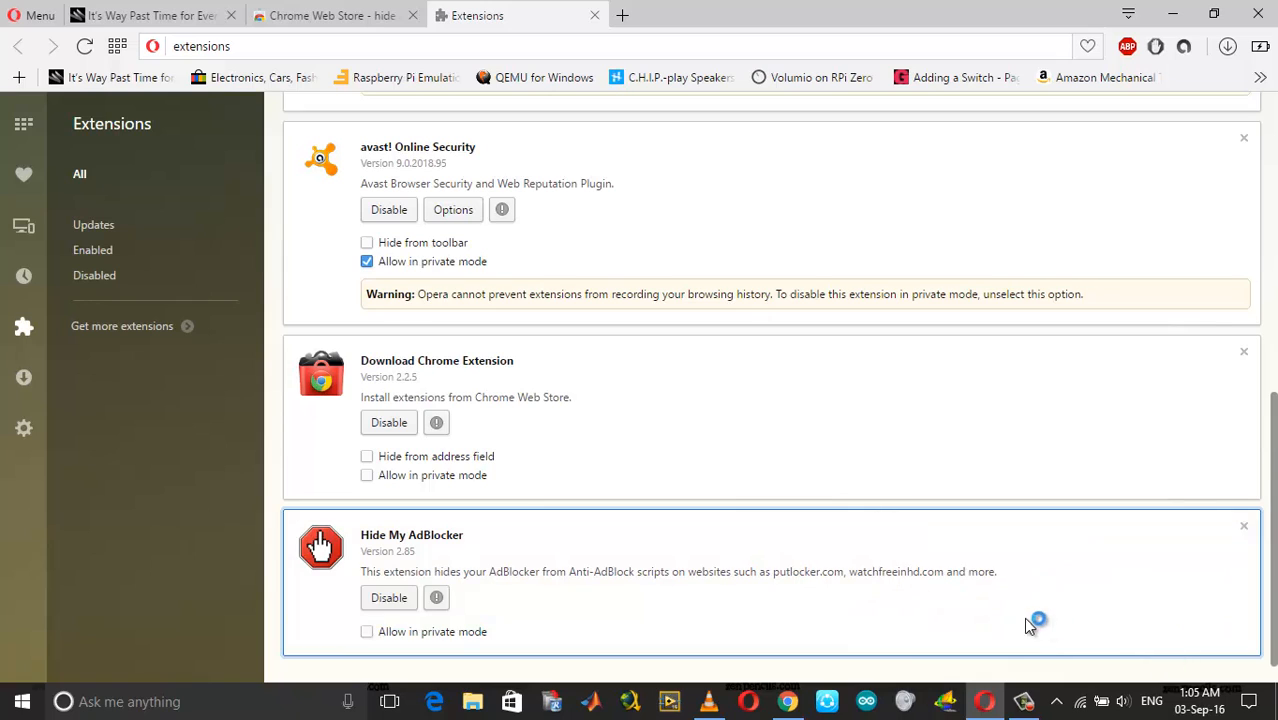
pyautogui.click(368, 632)
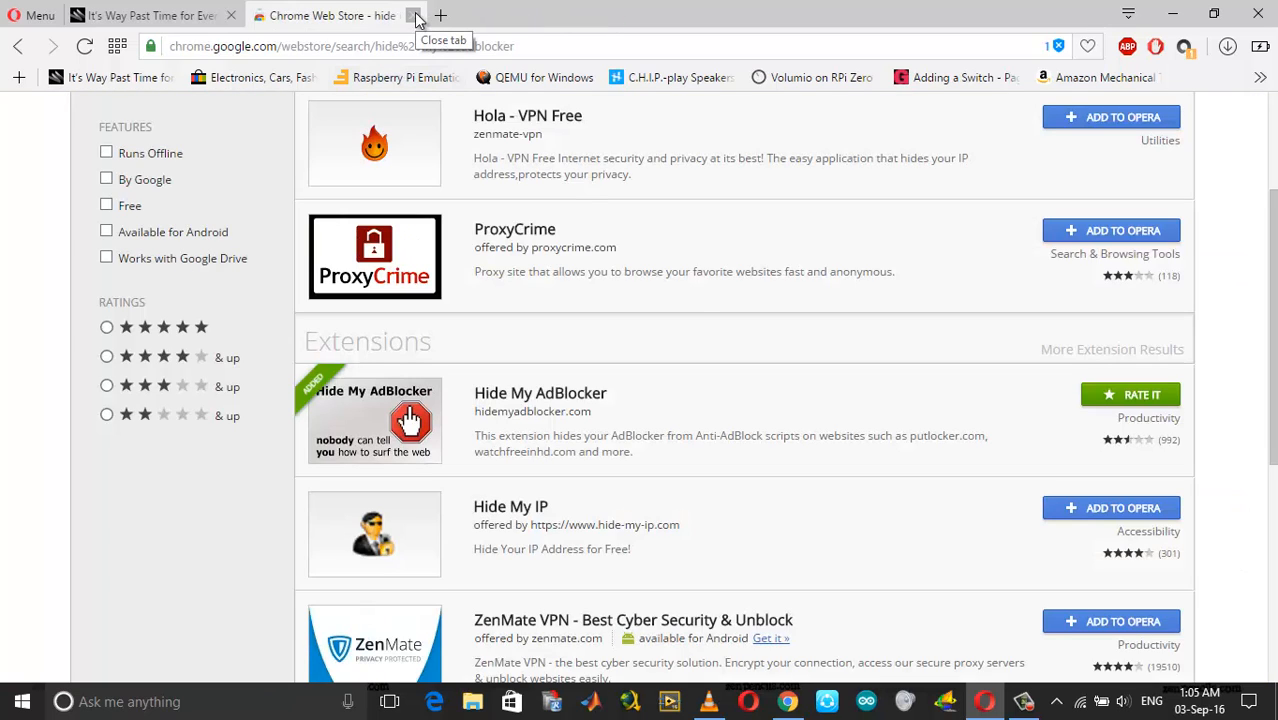
# Close the Web Store tab, reload the Wired article to see the full story, then start a new tab
pyautogui.click(414, 16)
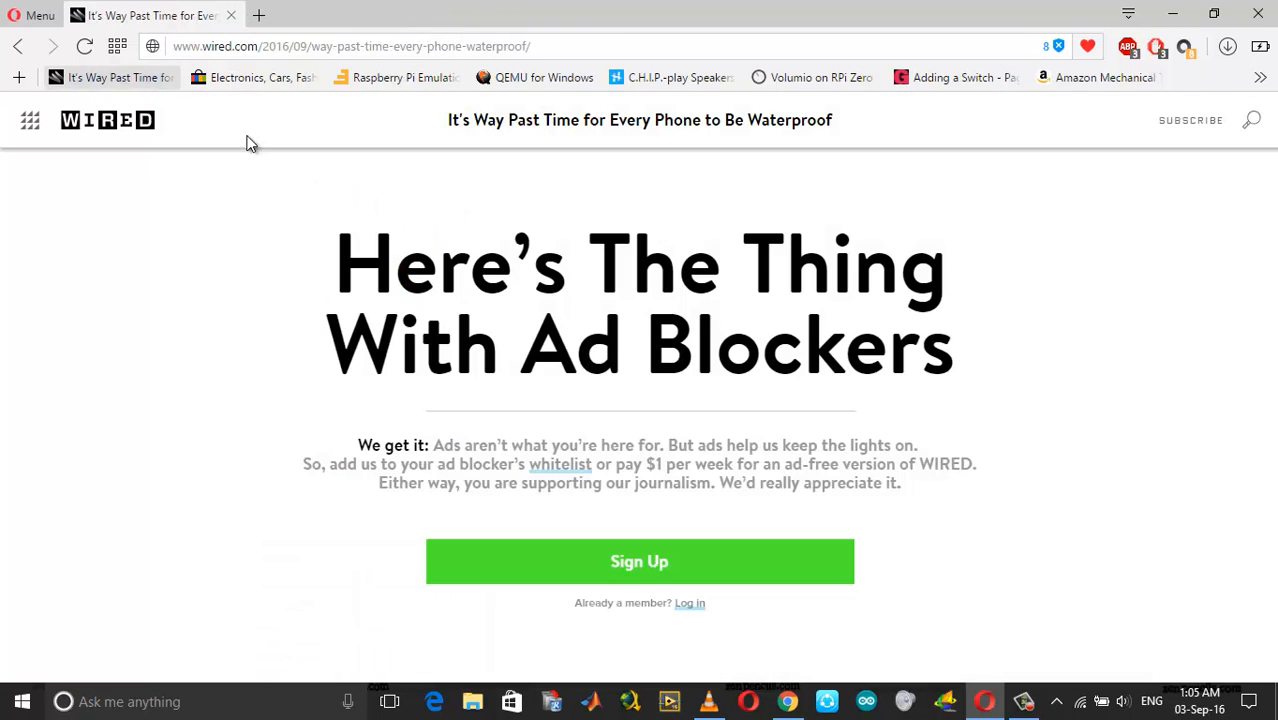
pyautogui.click(84, 46)
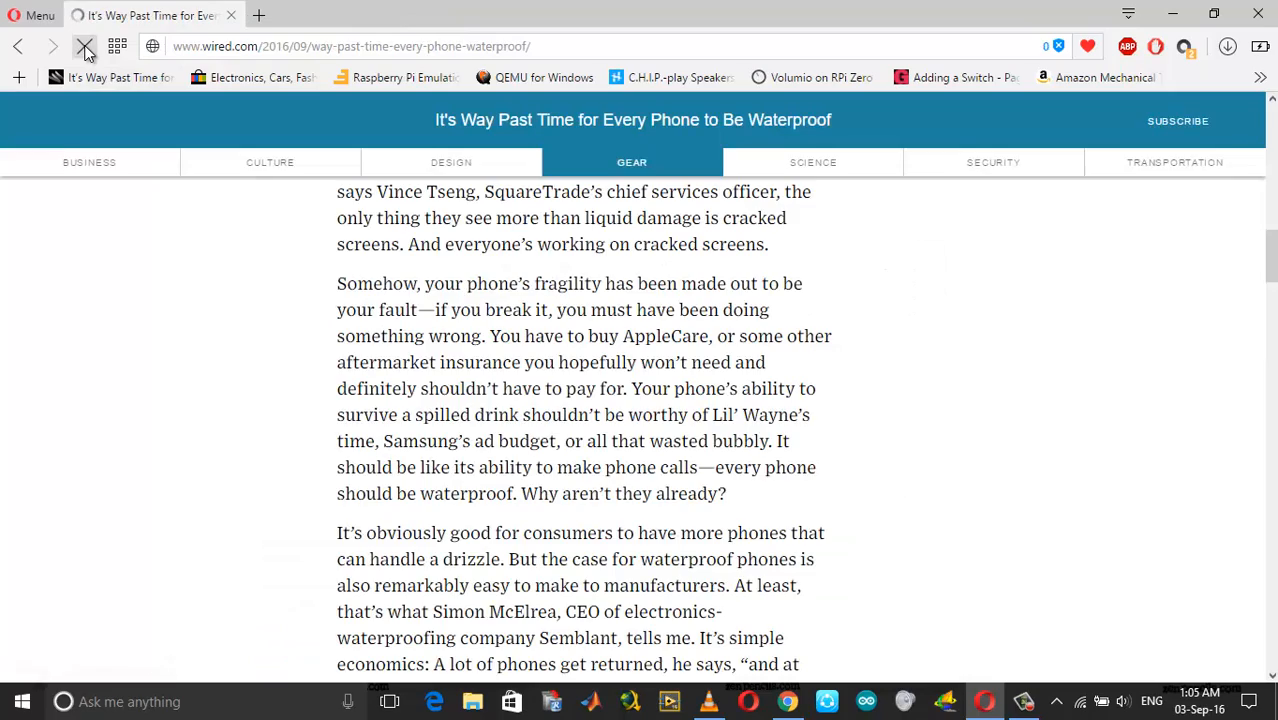
pyautogui.click(84, 46)
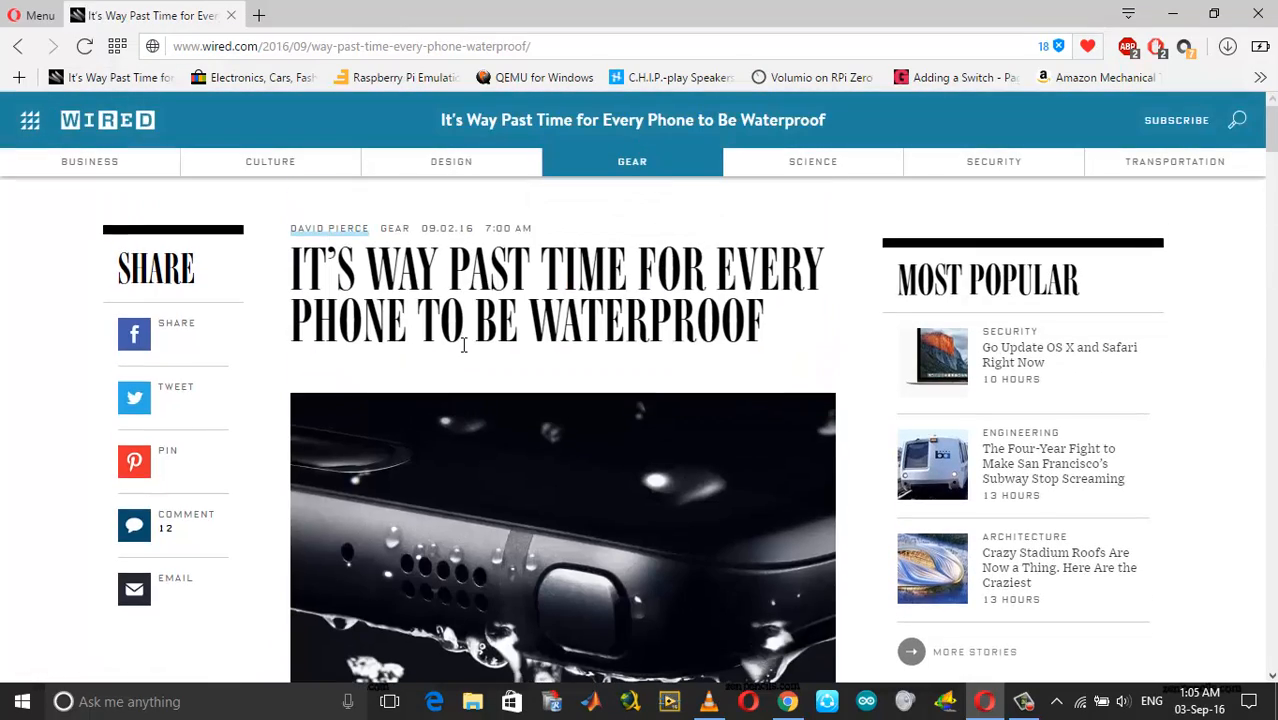
pyautogui.scroll(-3)
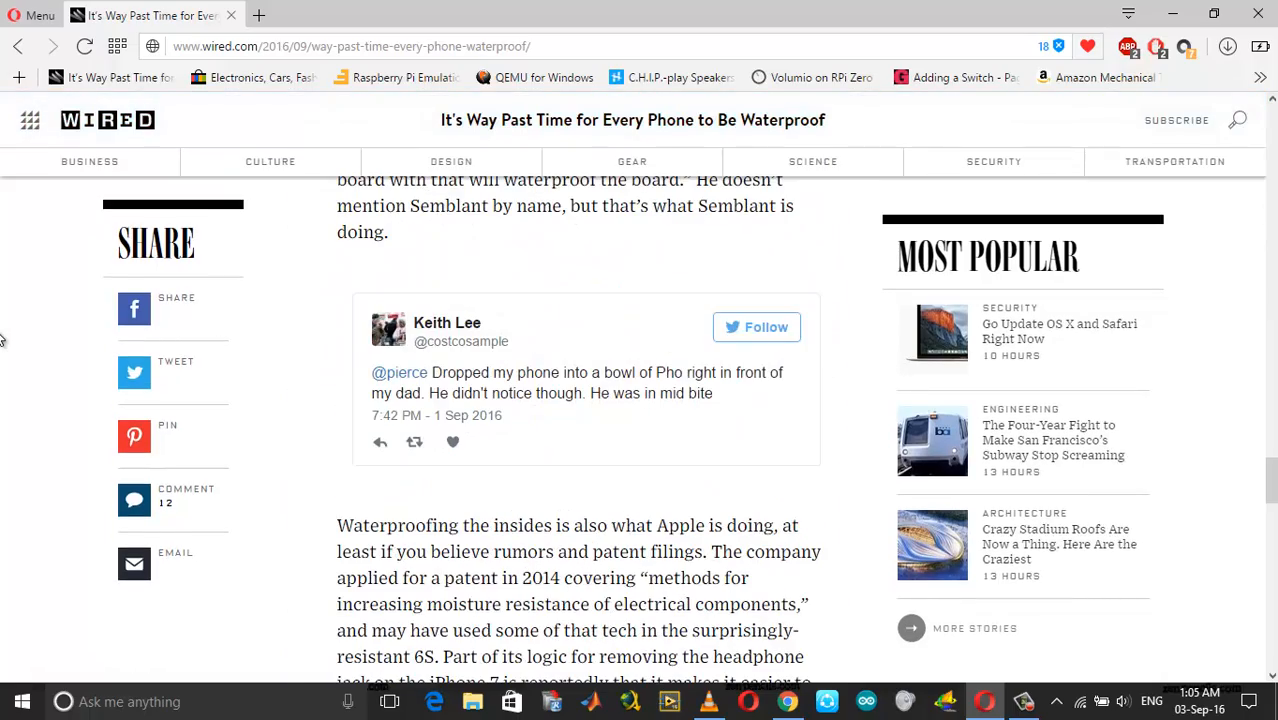
pyautogui.scroll(-3)
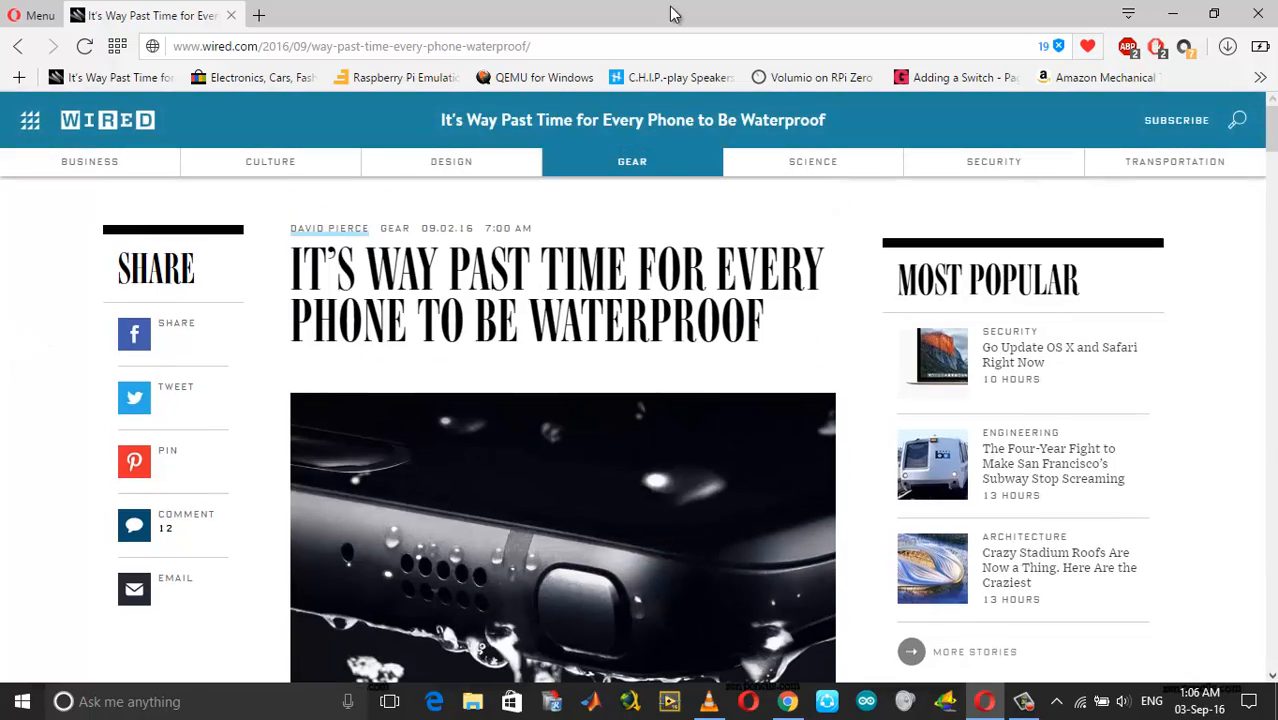
pyautogui.click(260, 16)
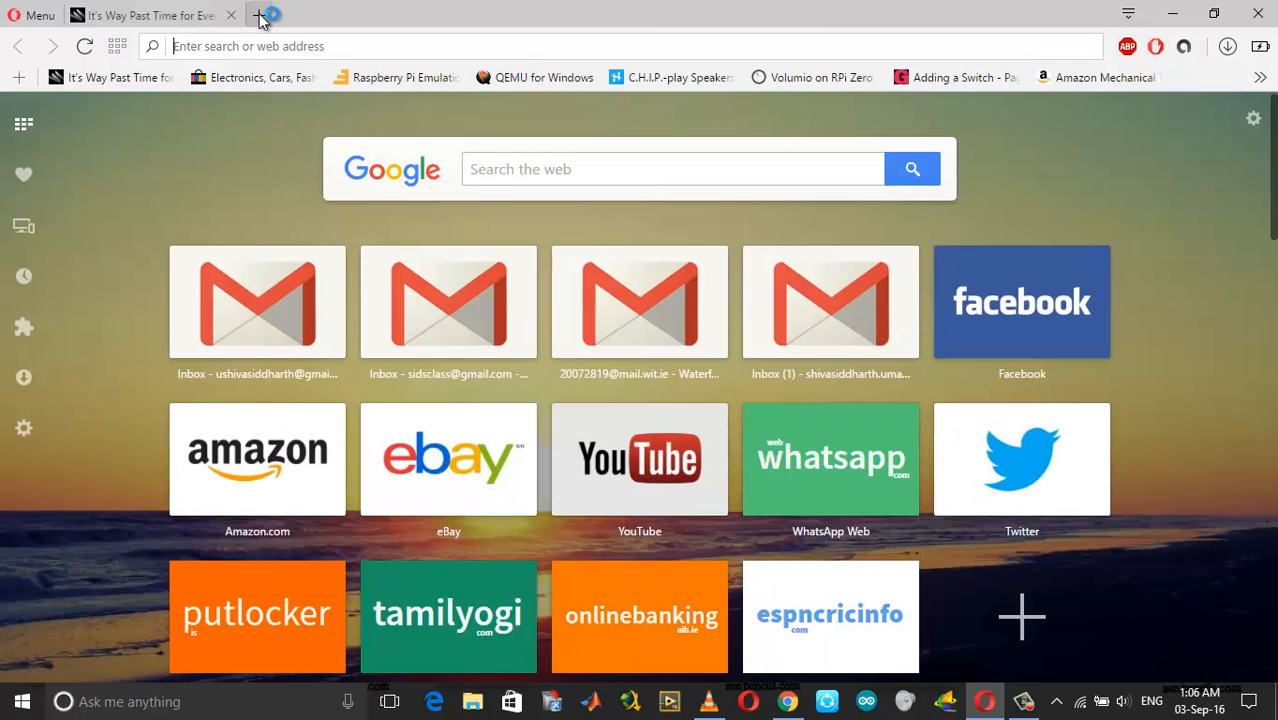
pyautogui.click(256, 16)
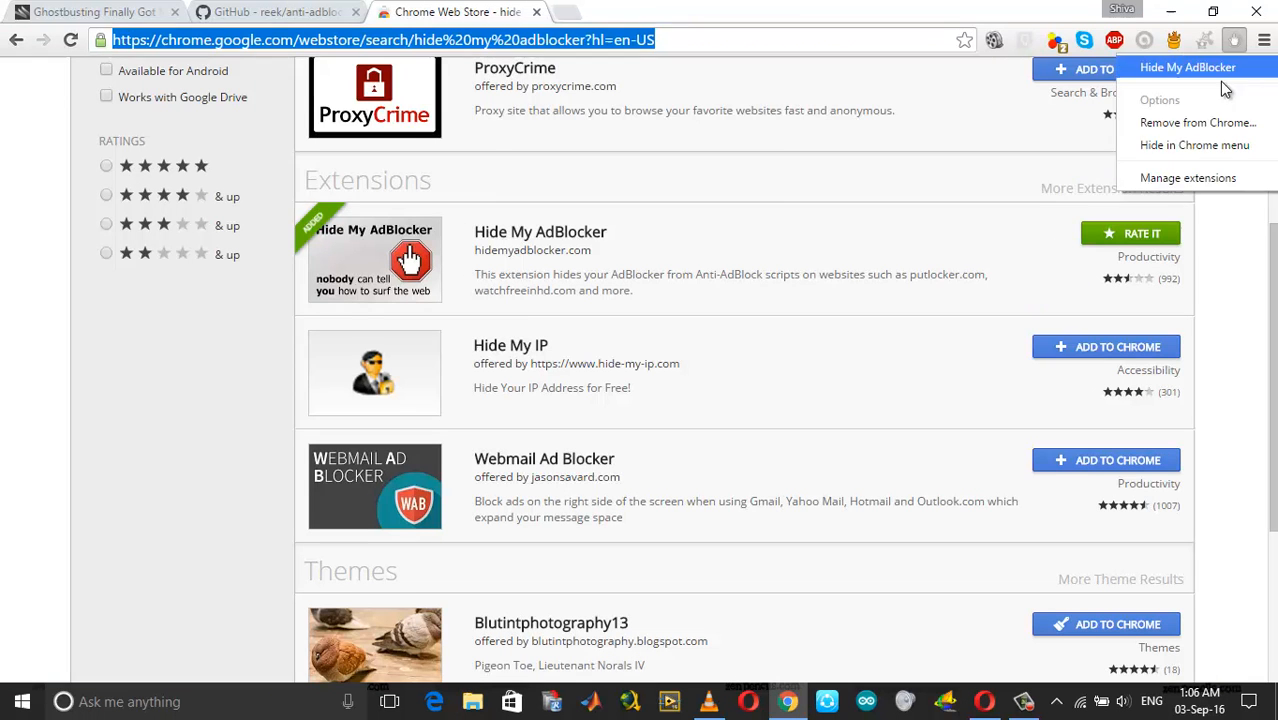
pyautogui.click(276, 12)
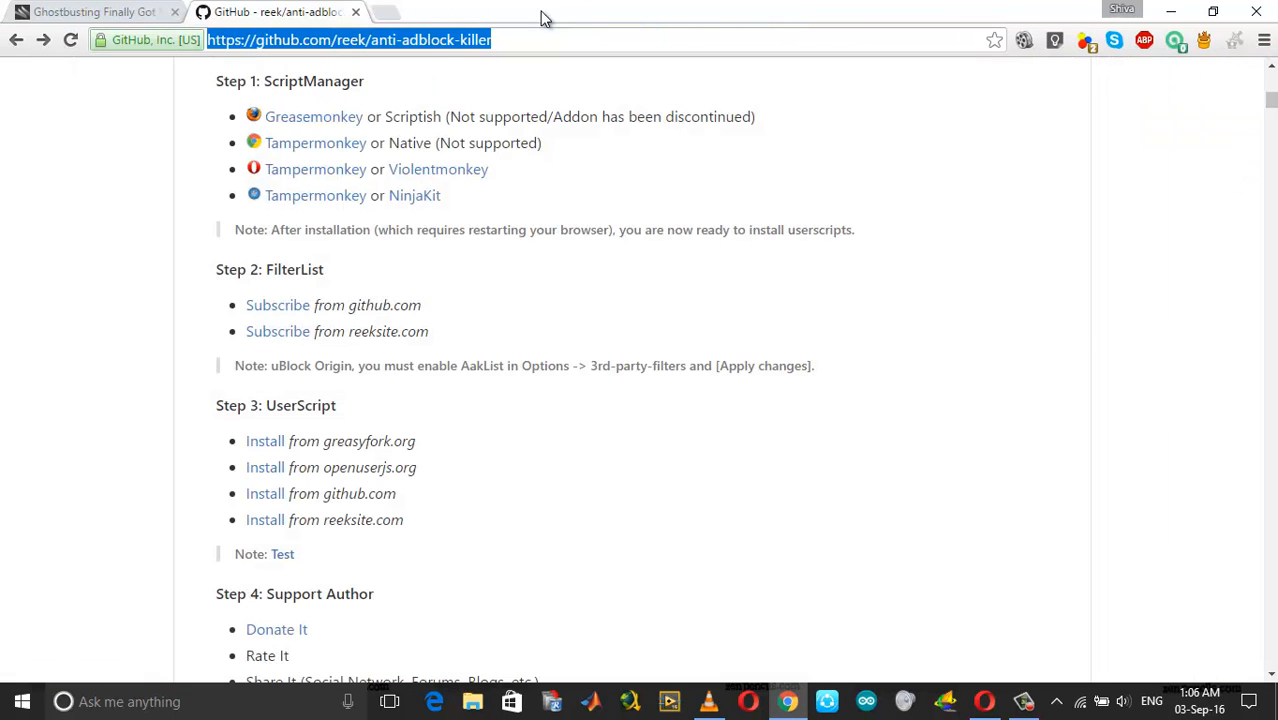
pyautogui.scroll(3)
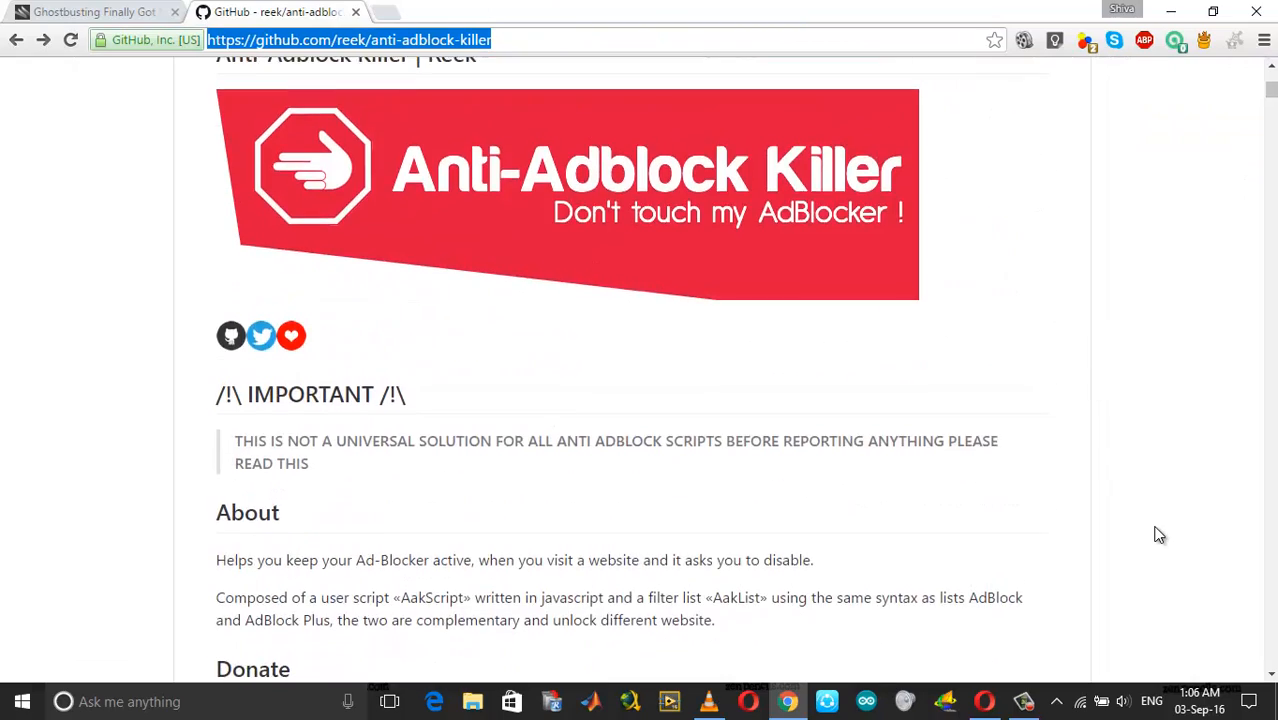
pyautogui.scroll(3)
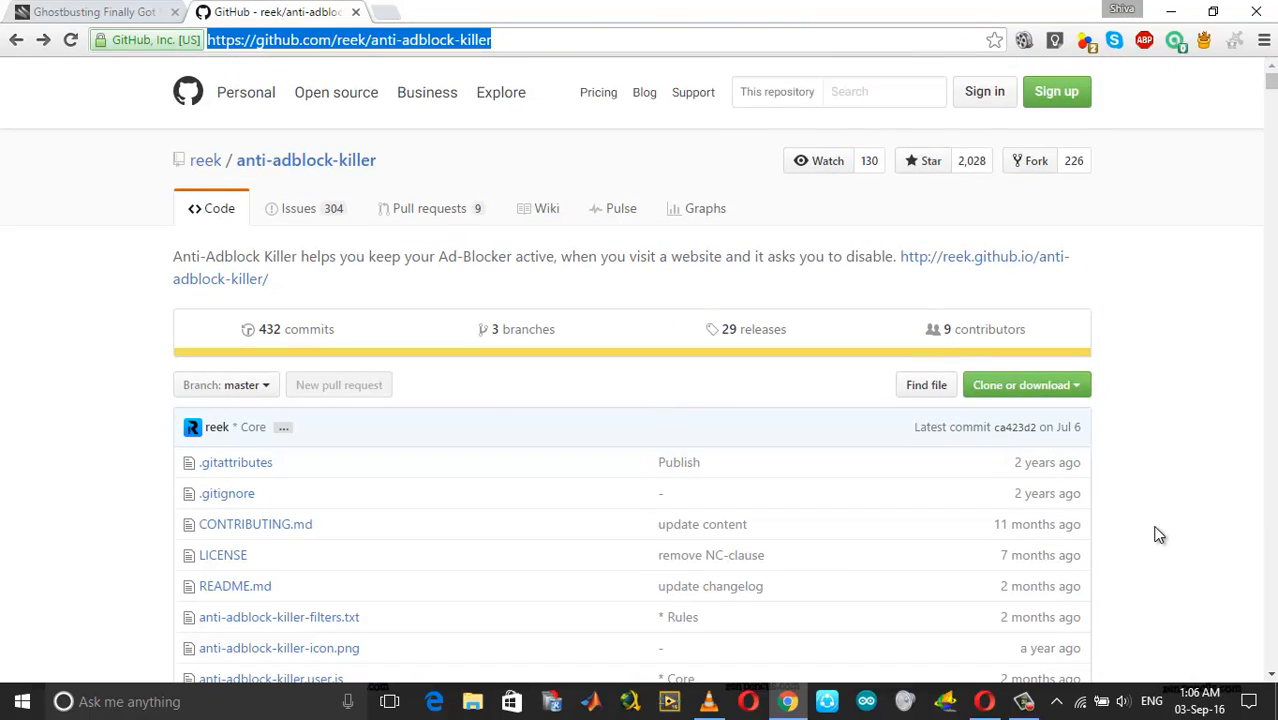
pyautogui.scroll(-3)
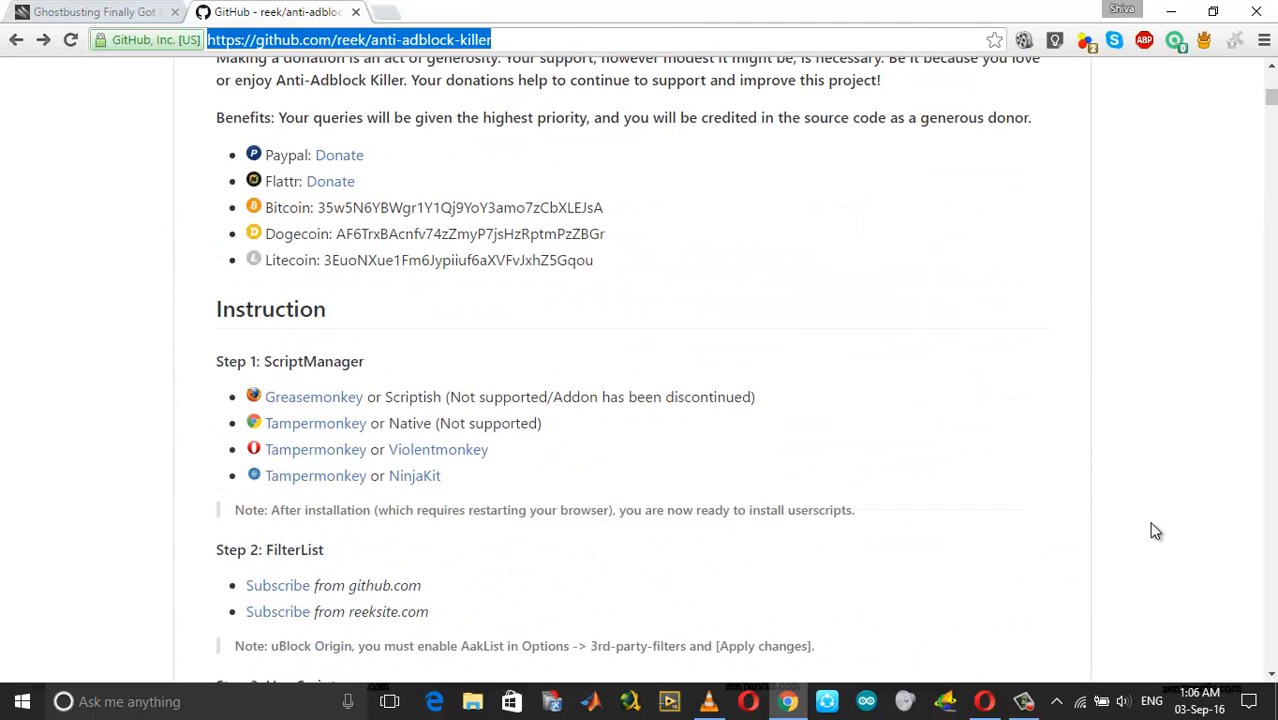
pyautogui.scroll(-3)
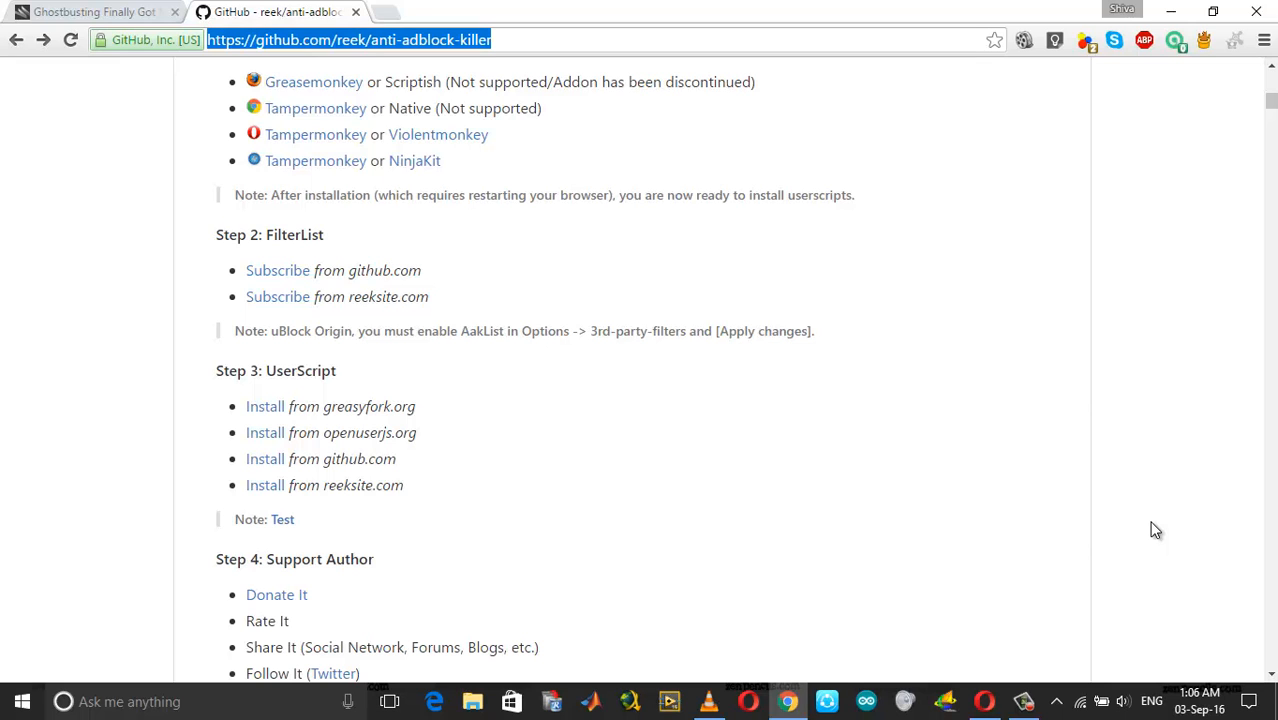
pyautogui.scroll(3)
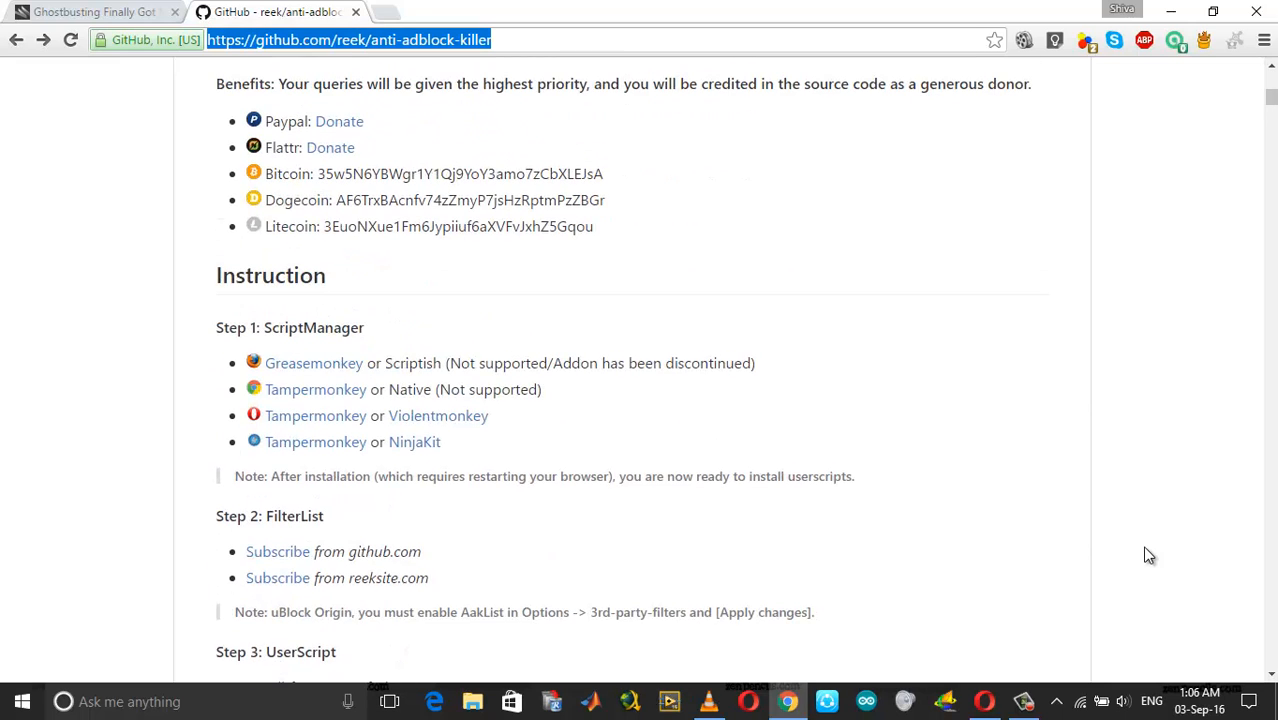
pyautogui.scroll(-3)
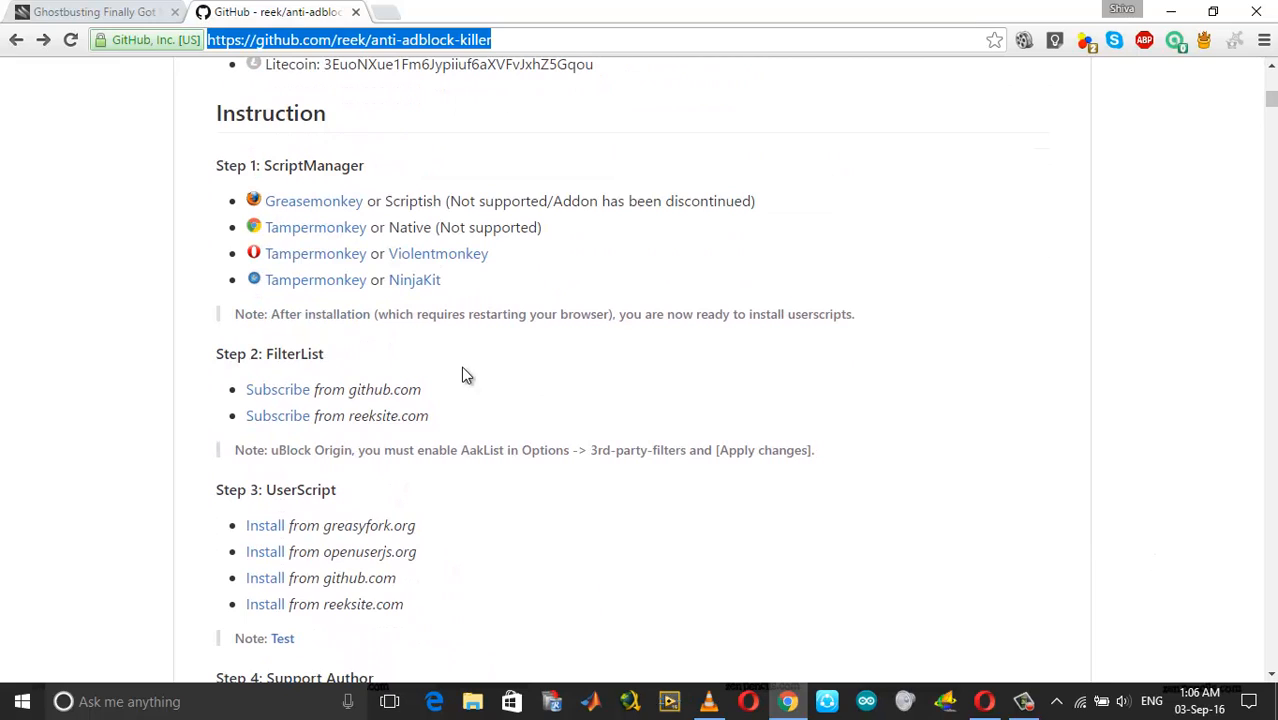
pyautogui.moveTo(316, 280)
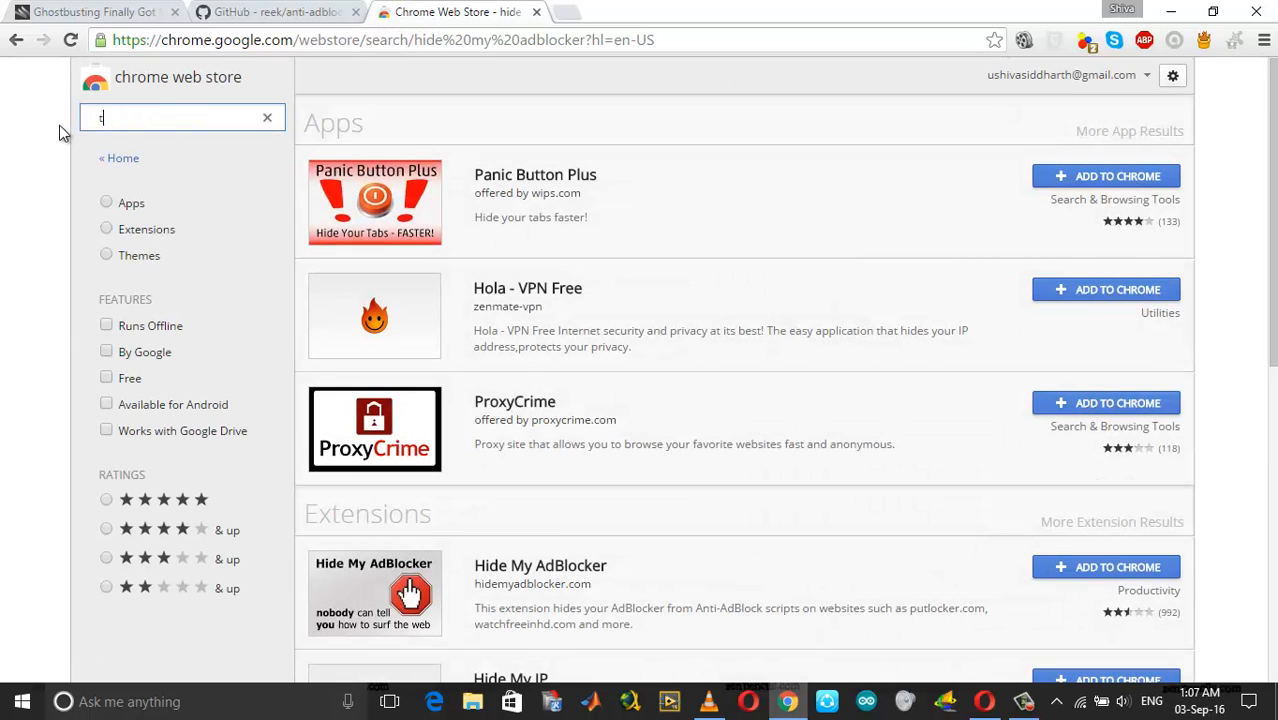
# Search the Chrome Web Store for 'tampermonkey' and add Tampermonkey to Chrome
pyautogui.write('tampermonkey')
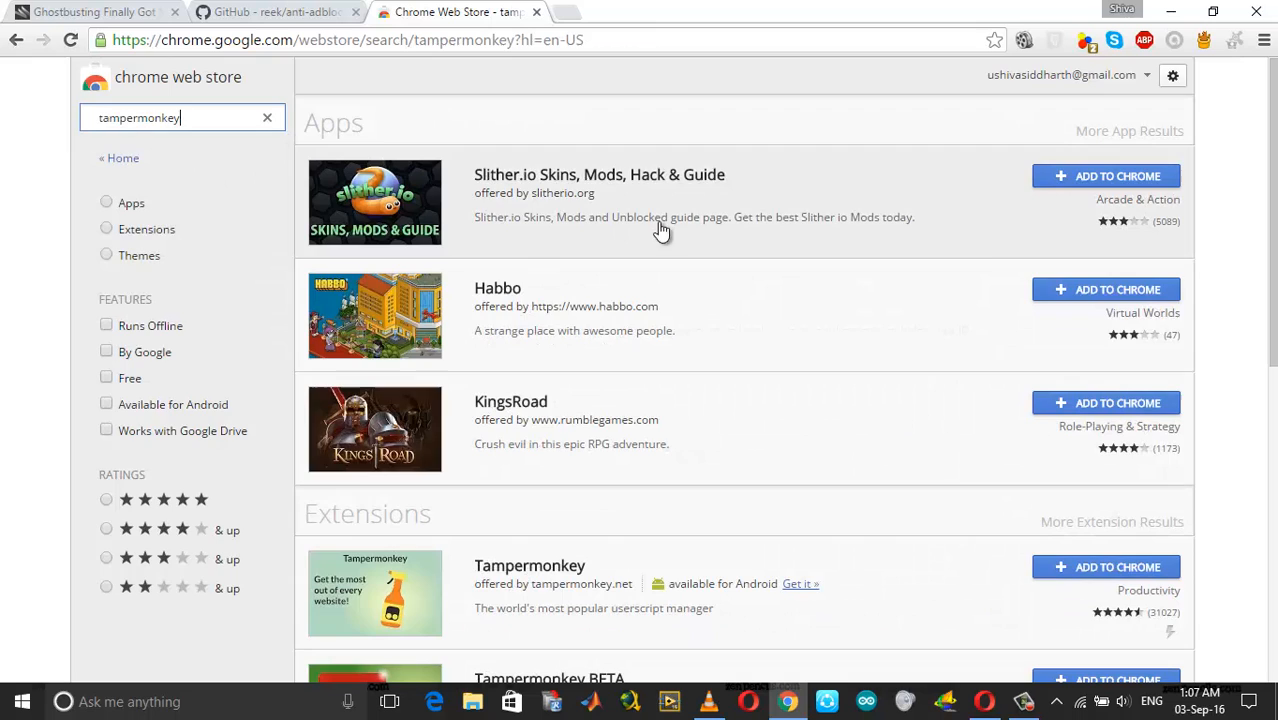
pyautogui.click(1104, 568)
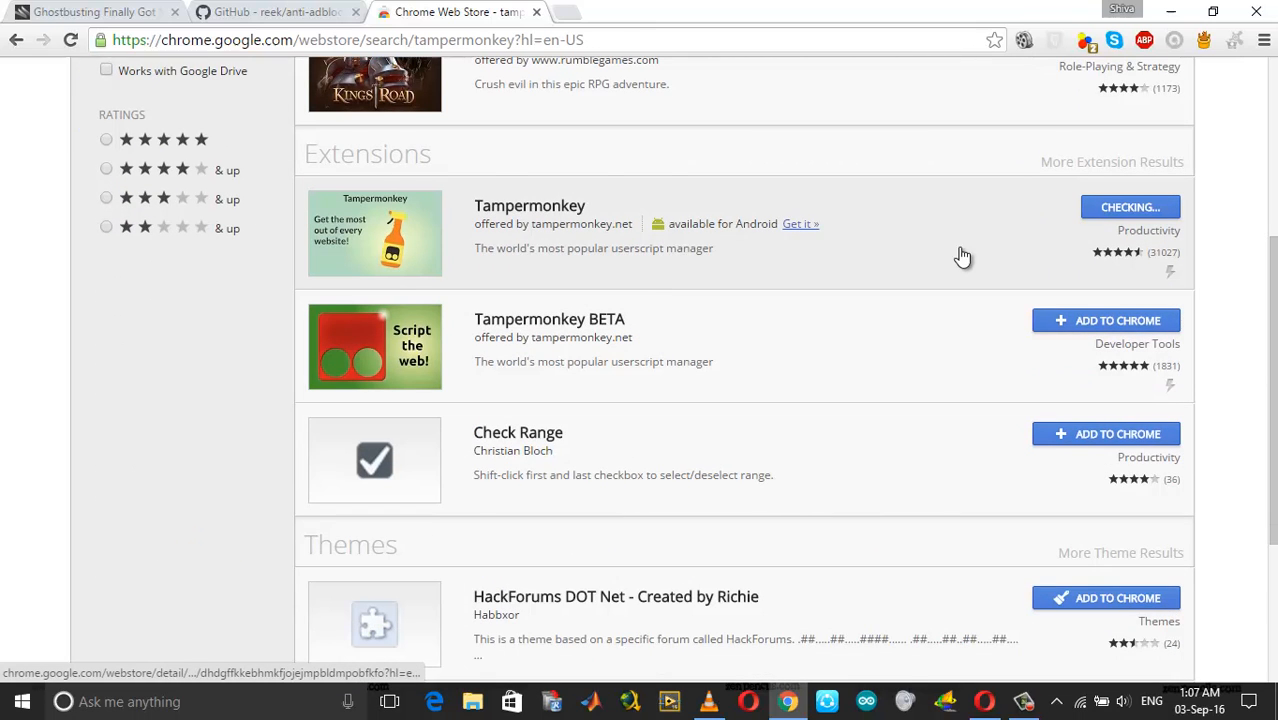
pyautogui.moveTo(654, 236)
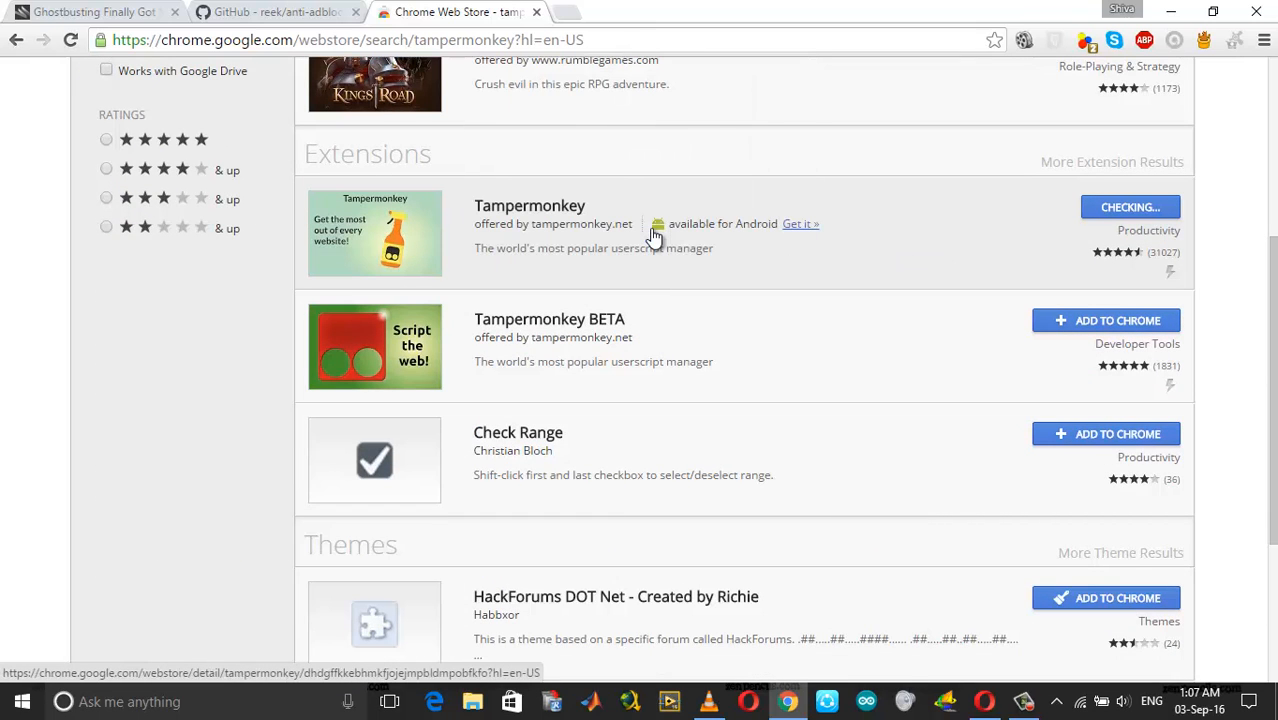
pyautogui.moveTo(678, 296)
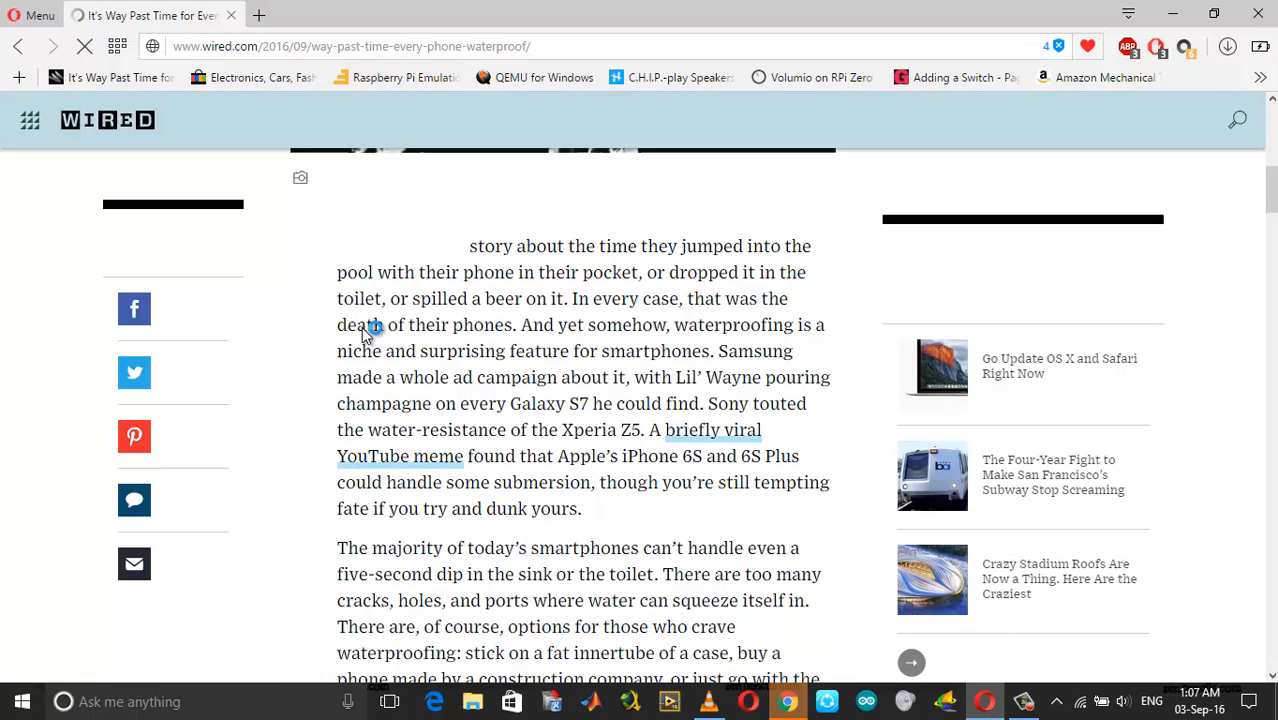
# From Opera's Extensions page, search the add-ons catalogue for Tampermonkey and add it to Opera
pyautogui.click(260, 16)
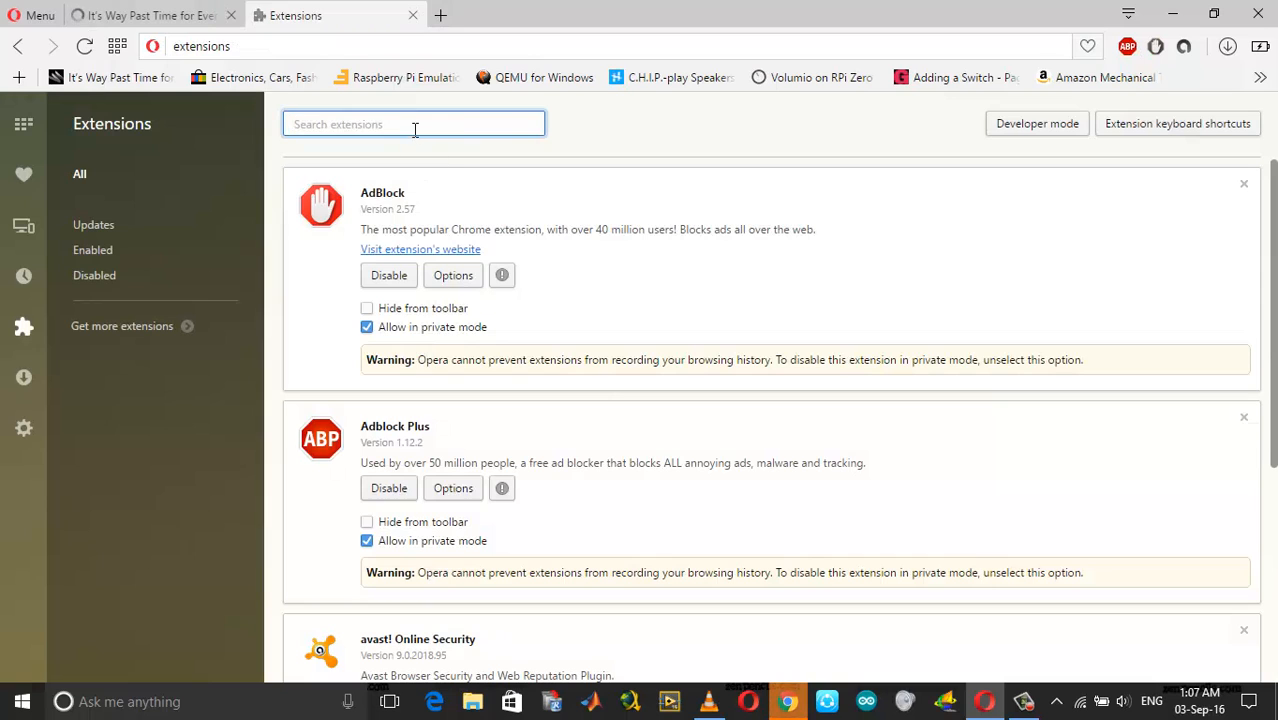
pyautogui.click(122, 324)
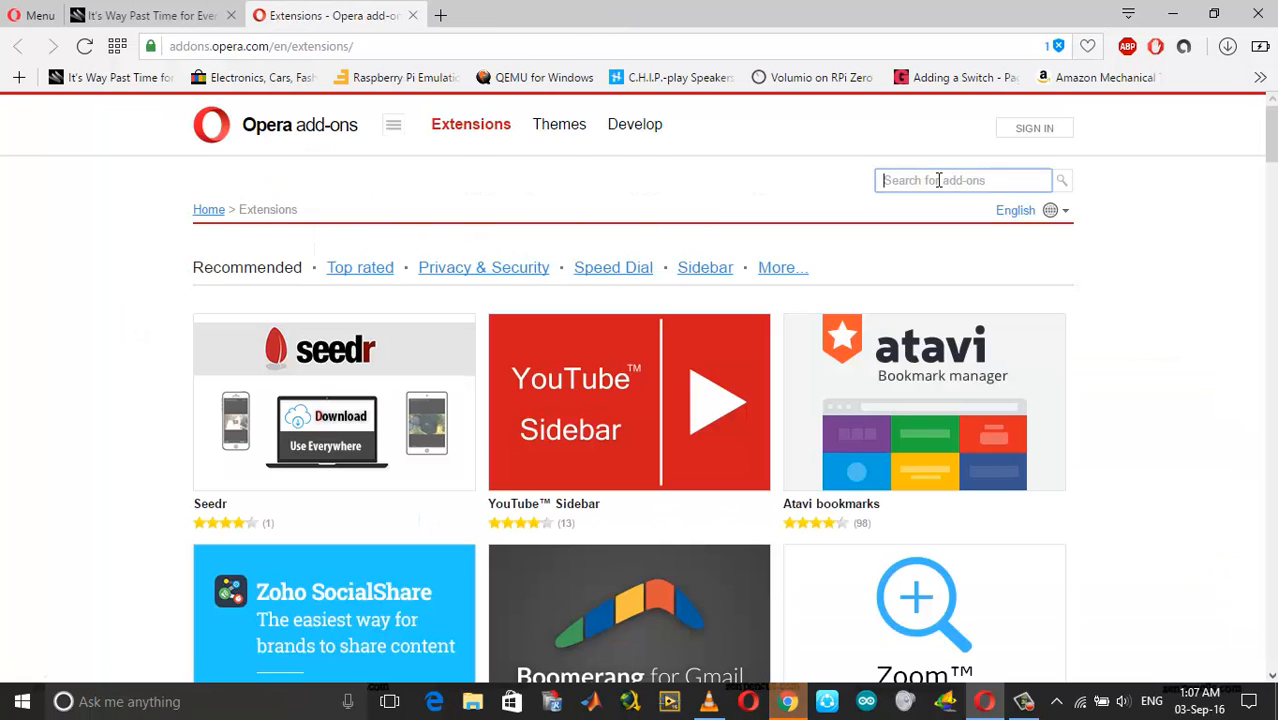
pyautogui.write('tam')
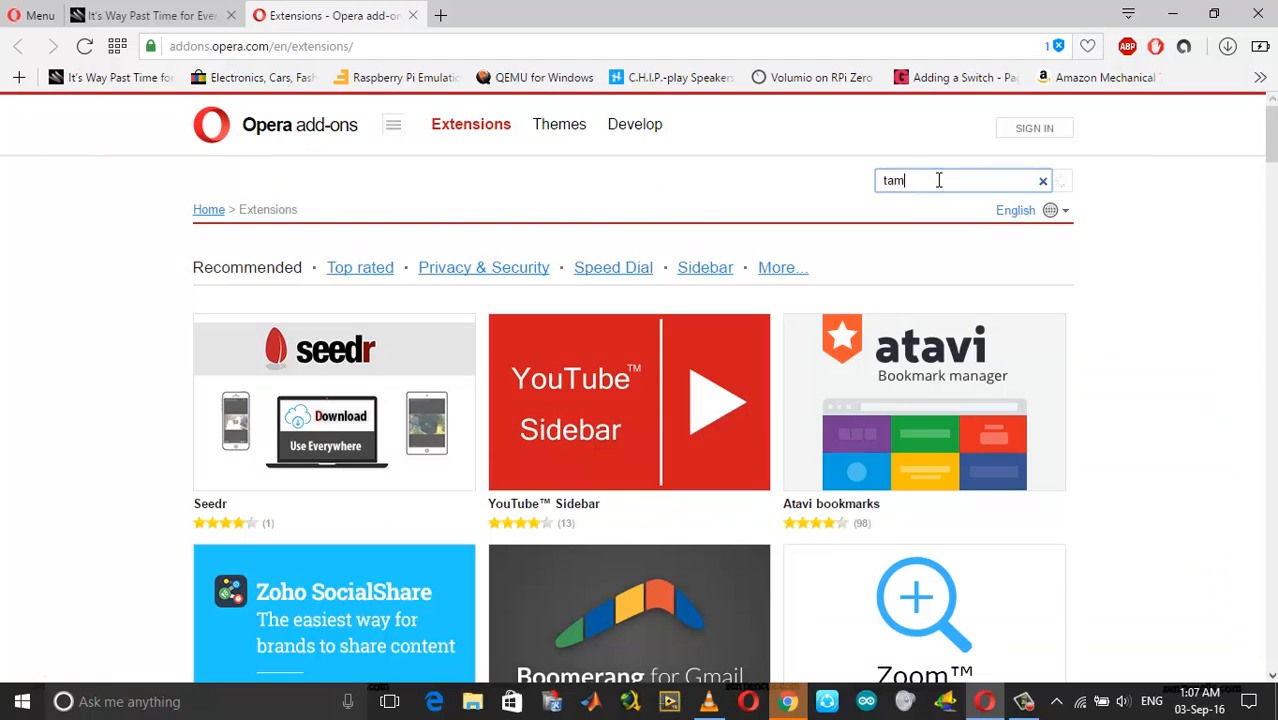
pyautogui.write('Tampermonkey')
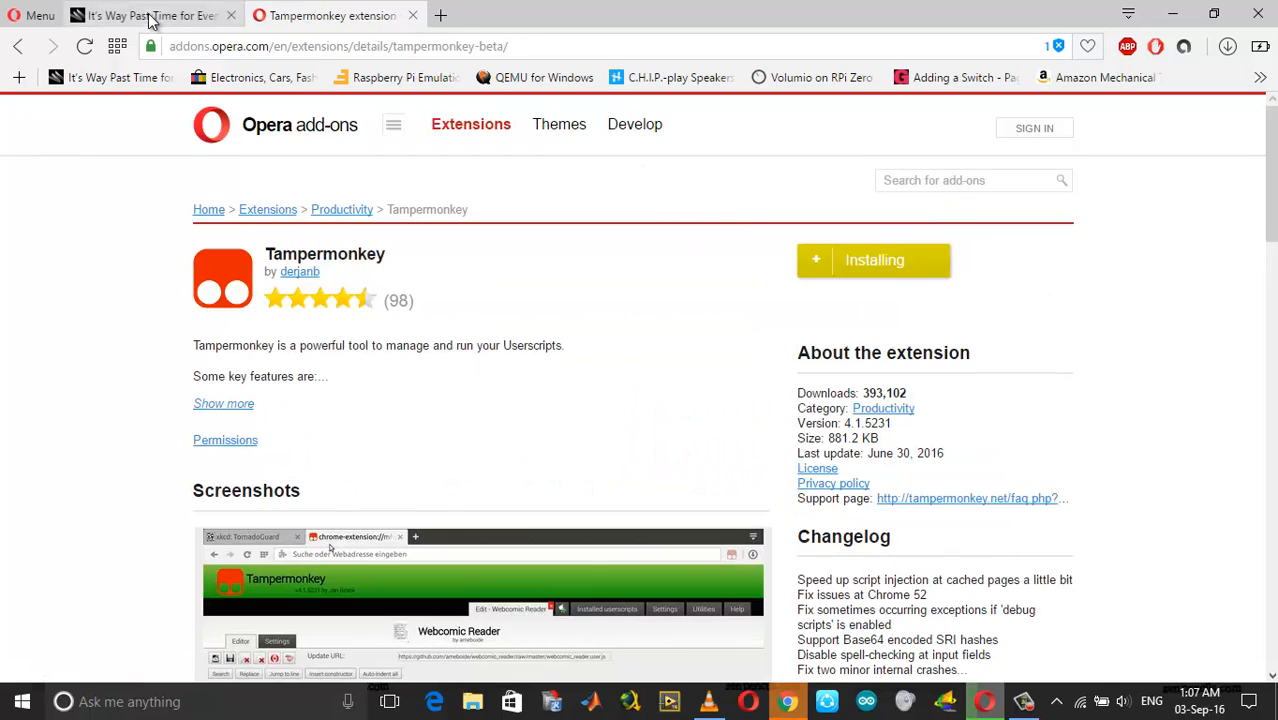
pyautogui.click(150, 16)
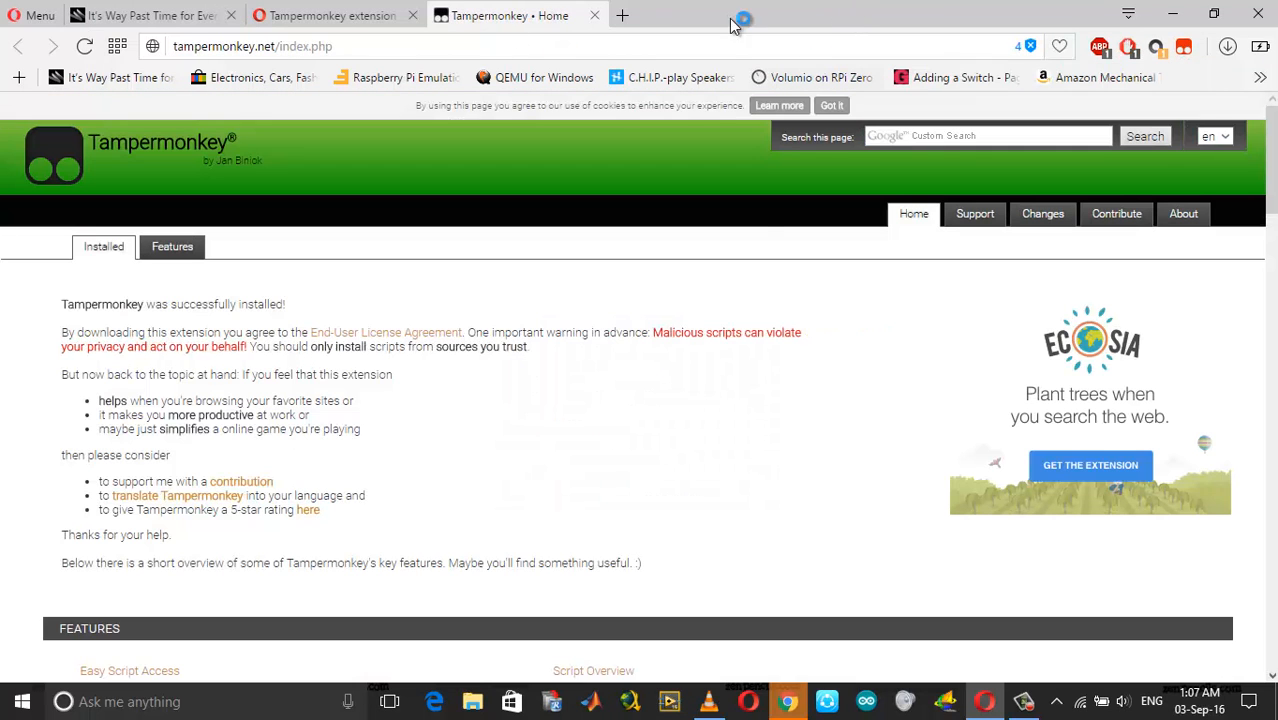
# Check the Wired article is still walled in Opera, then return to Chrome's Anti-Adblock Killer GitHub page
pyautogui.click(330, 16)
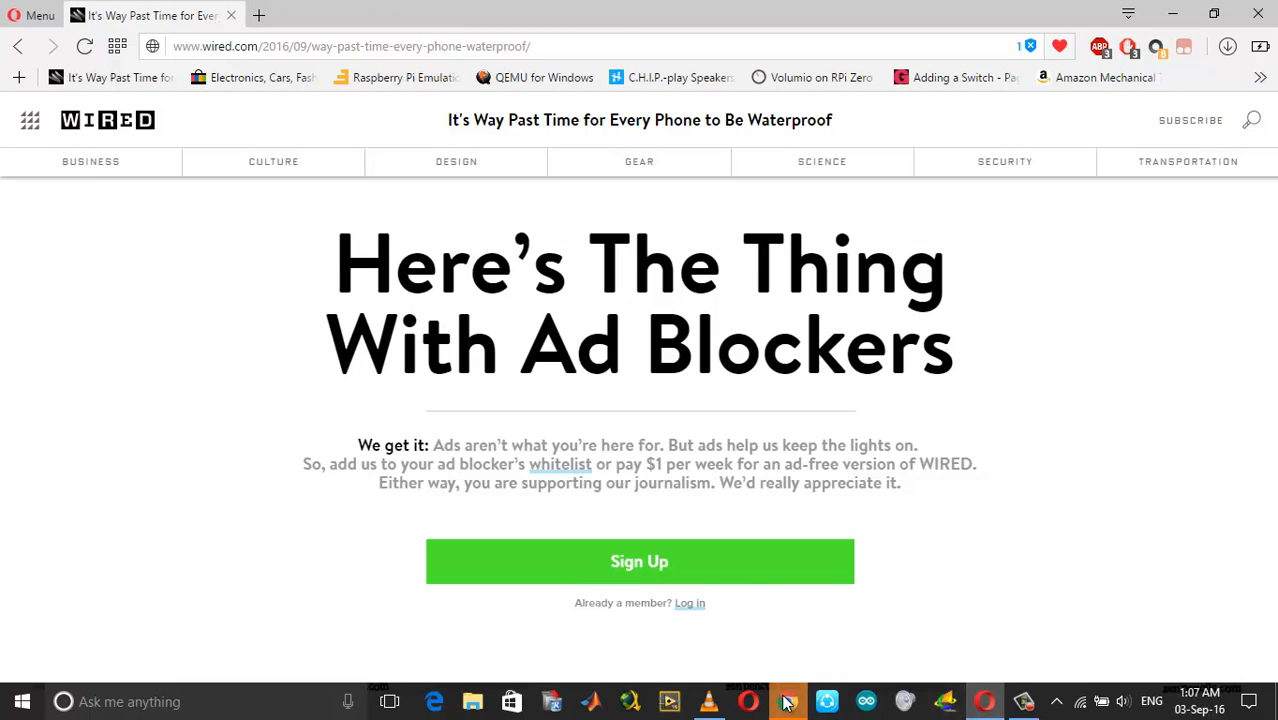
pyautogui.moveTo(788, 700)
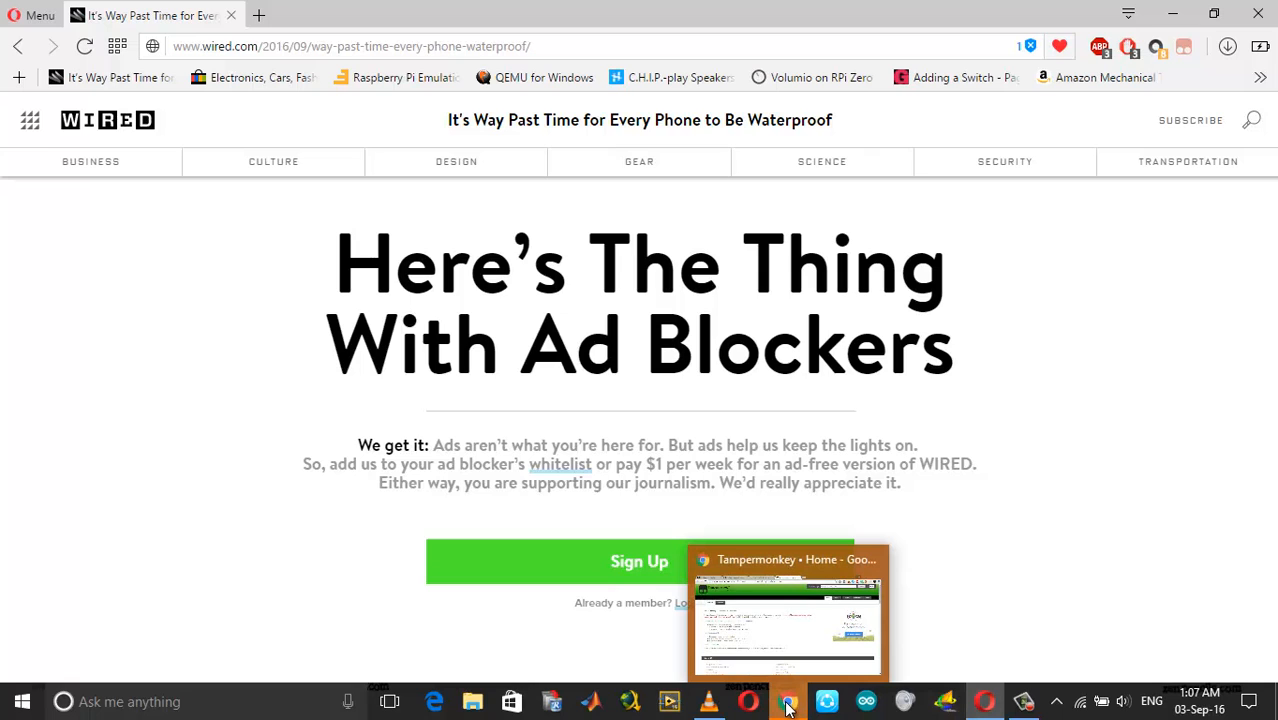
pyautogui.click(788, 700)
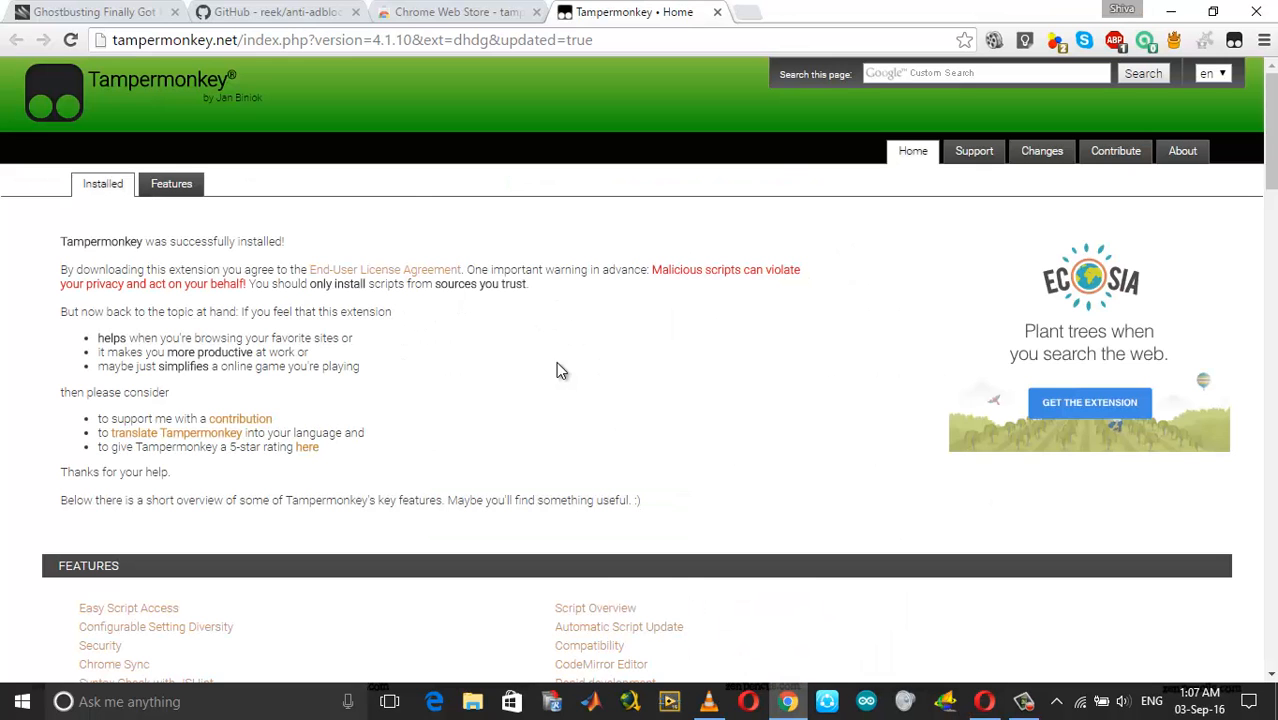
pyautogui.click(454, 12)
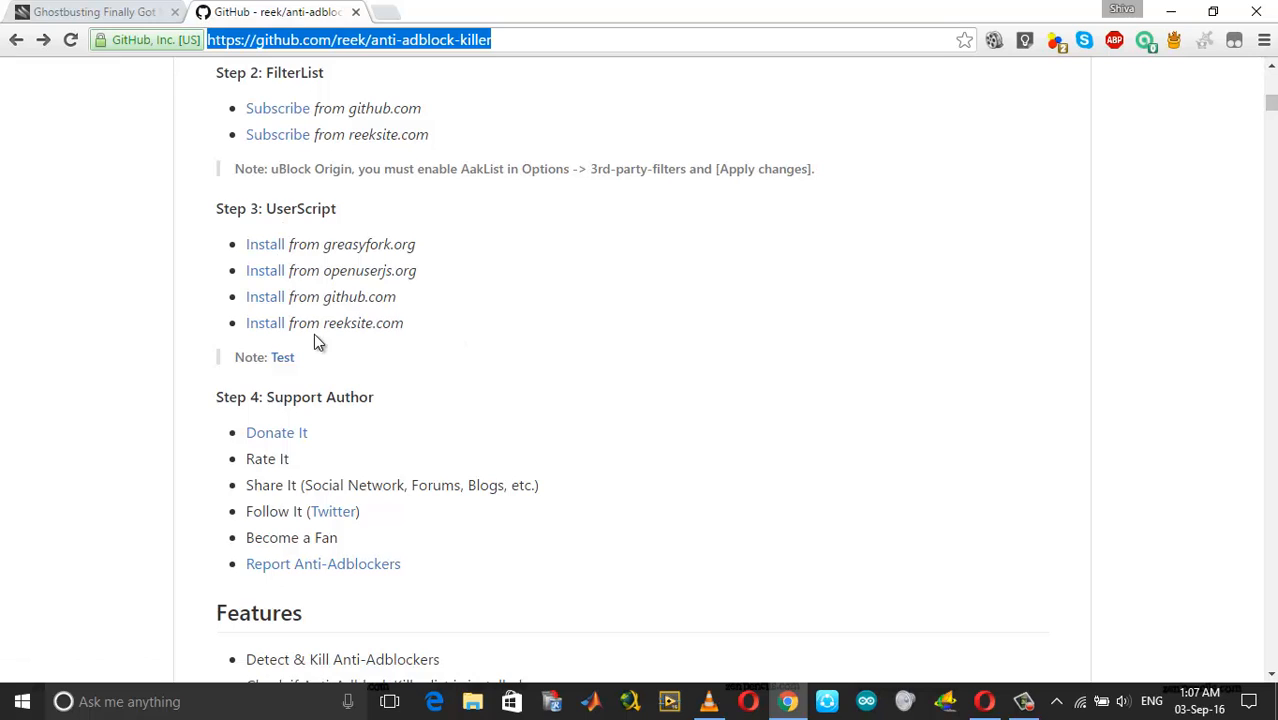
pyautogui.moveTo(290, 240)
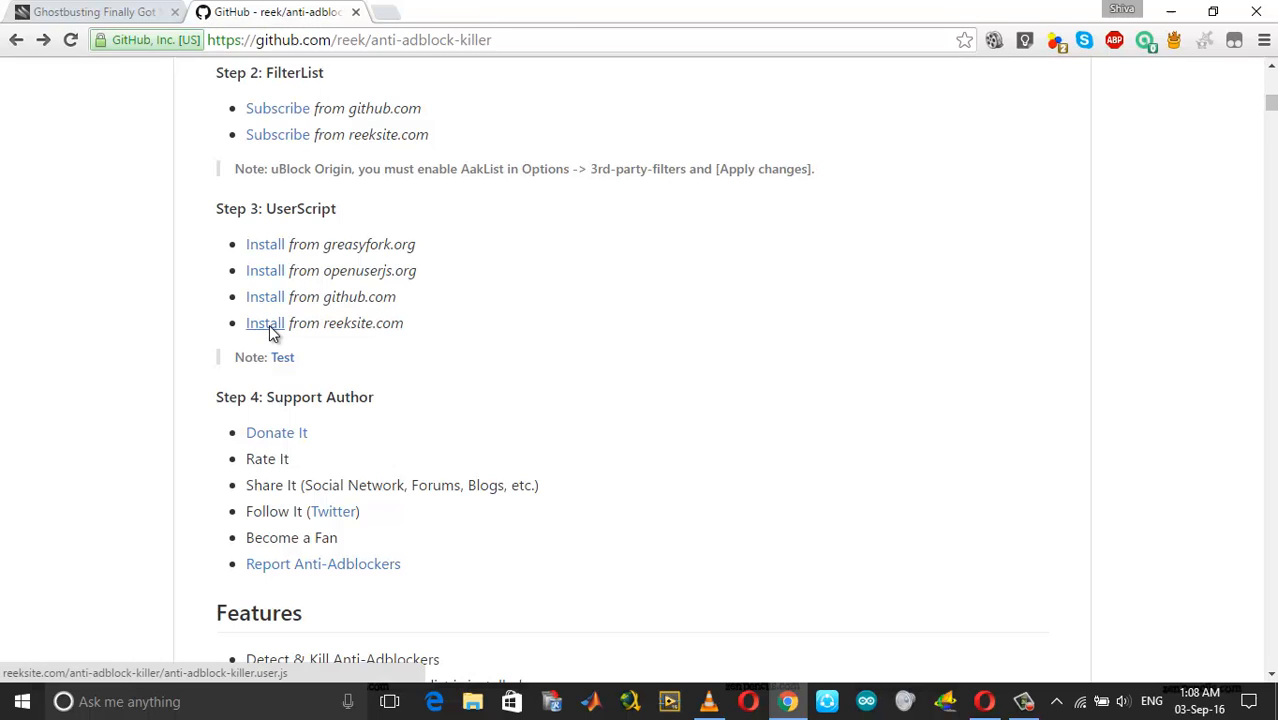
# Install the Anti-Adblock Killer userscript from reeksite.com and copy the GitHub page address
pyautogui.click(264, 322)
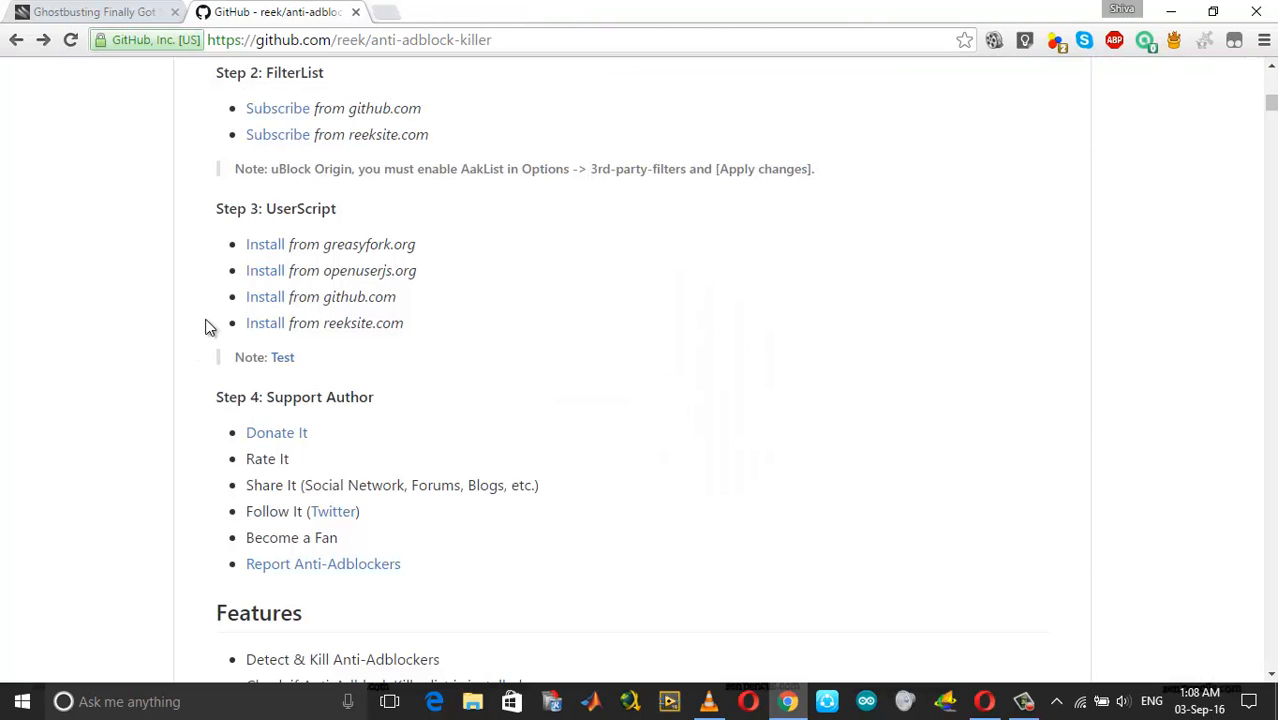
pyautogui.rightClick(340, 40)
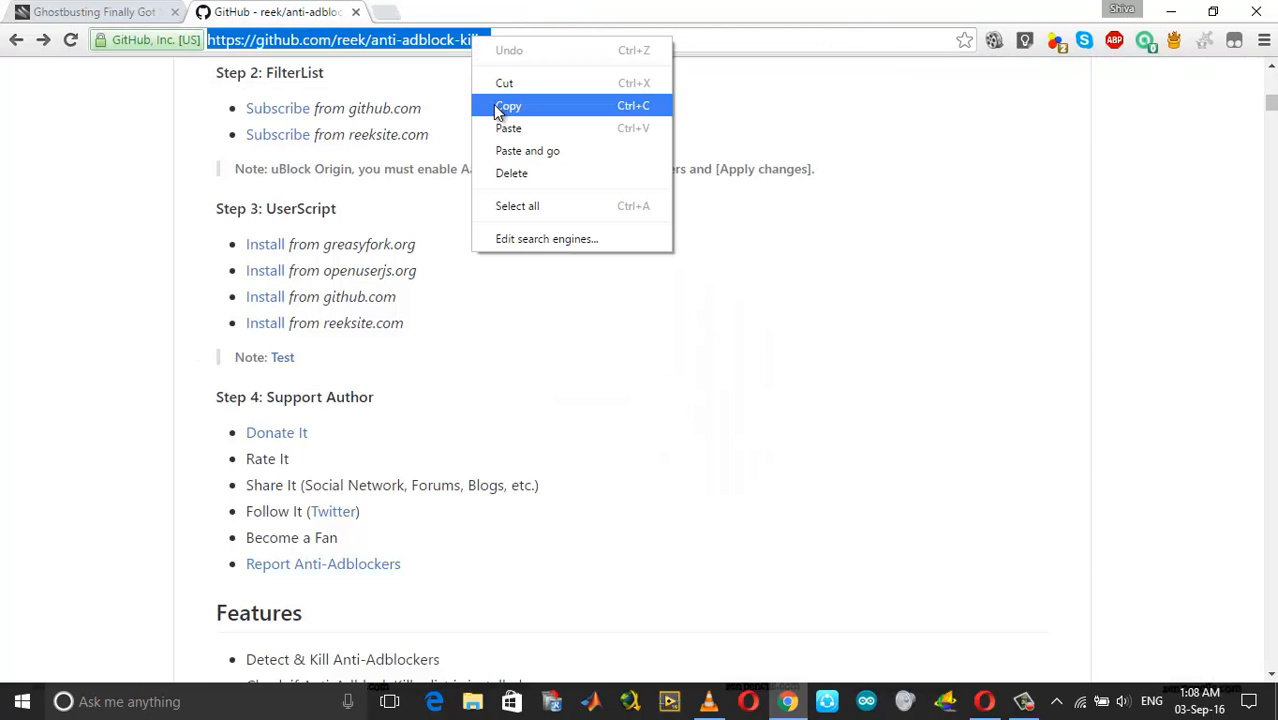
pyautogui.click(508, 104)
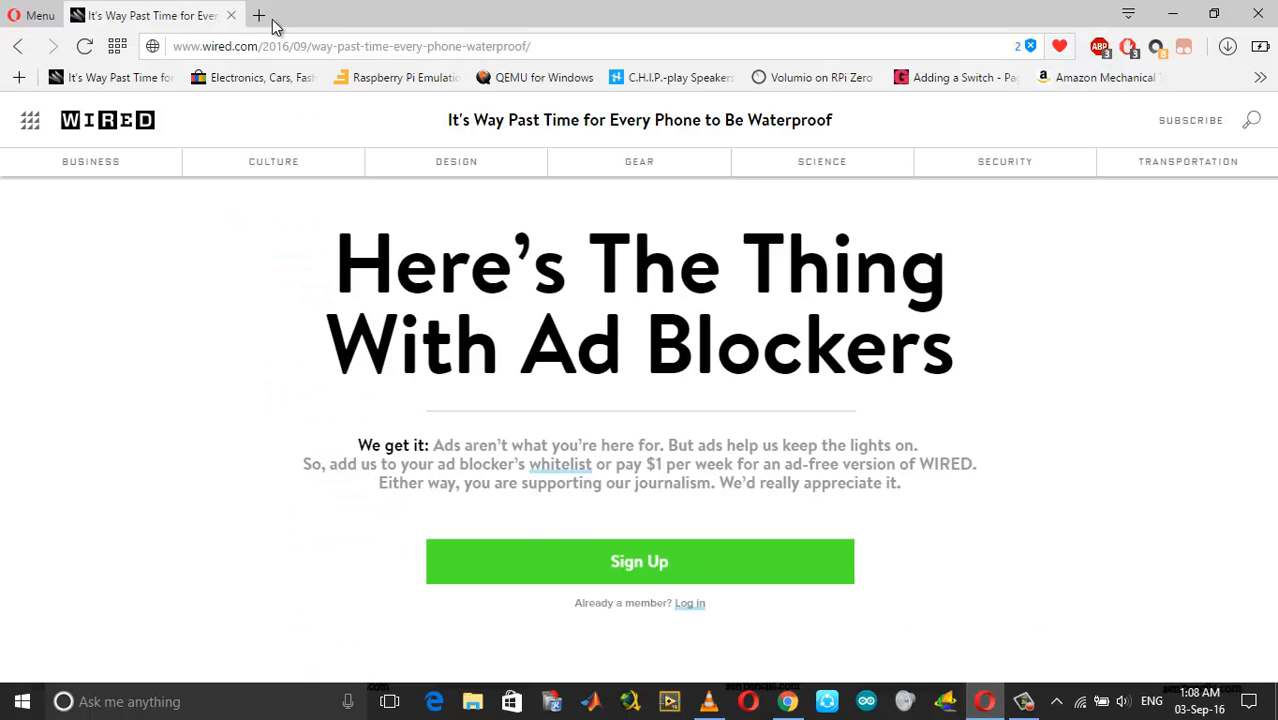
# In a new Opera tab on the GitHub page, install the Anti-Adblock Killer userscript from reeksite.com into Tampermonkey
pyautogui.click(258, 16)
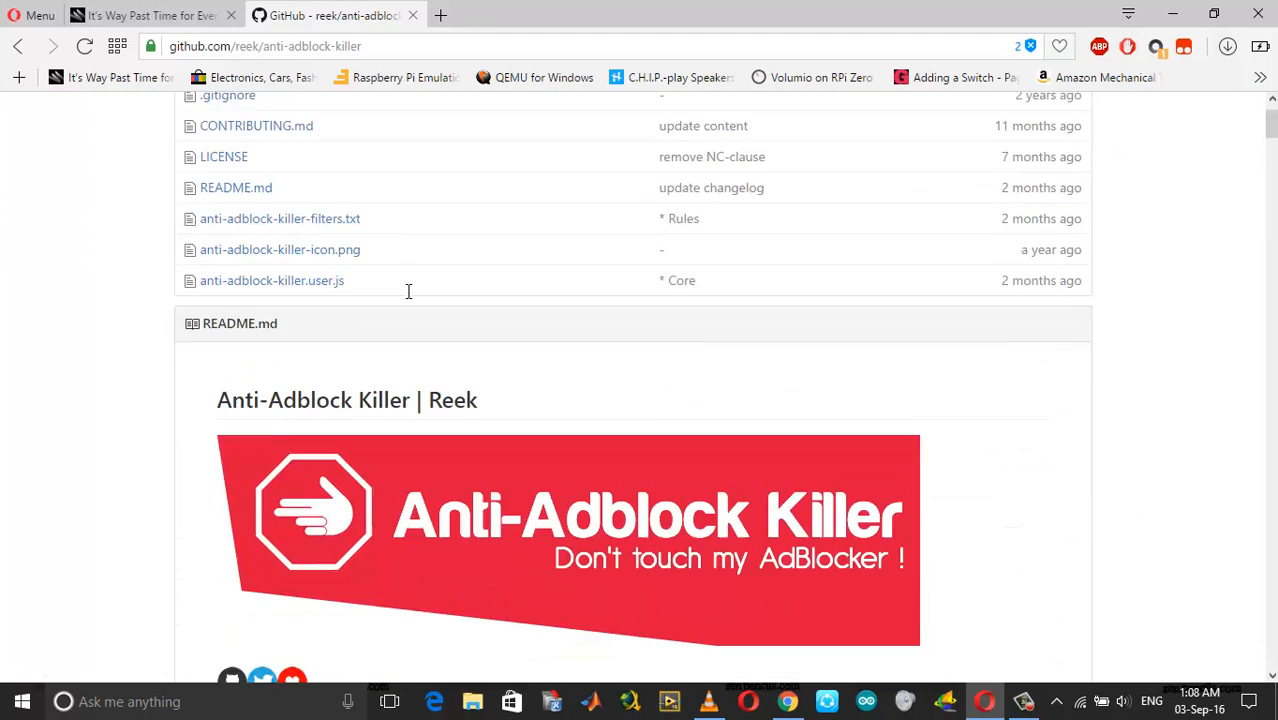
pyautogui.scroll(-3)
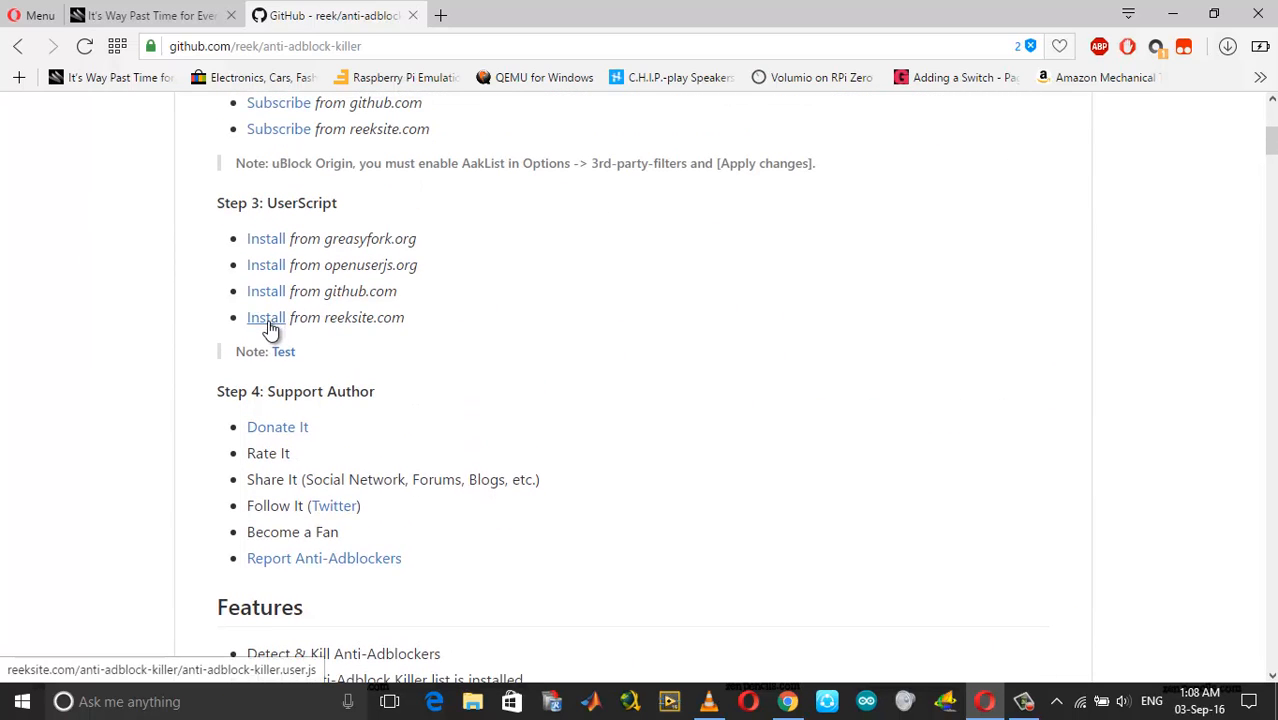
pyautogui.click(266, 316)
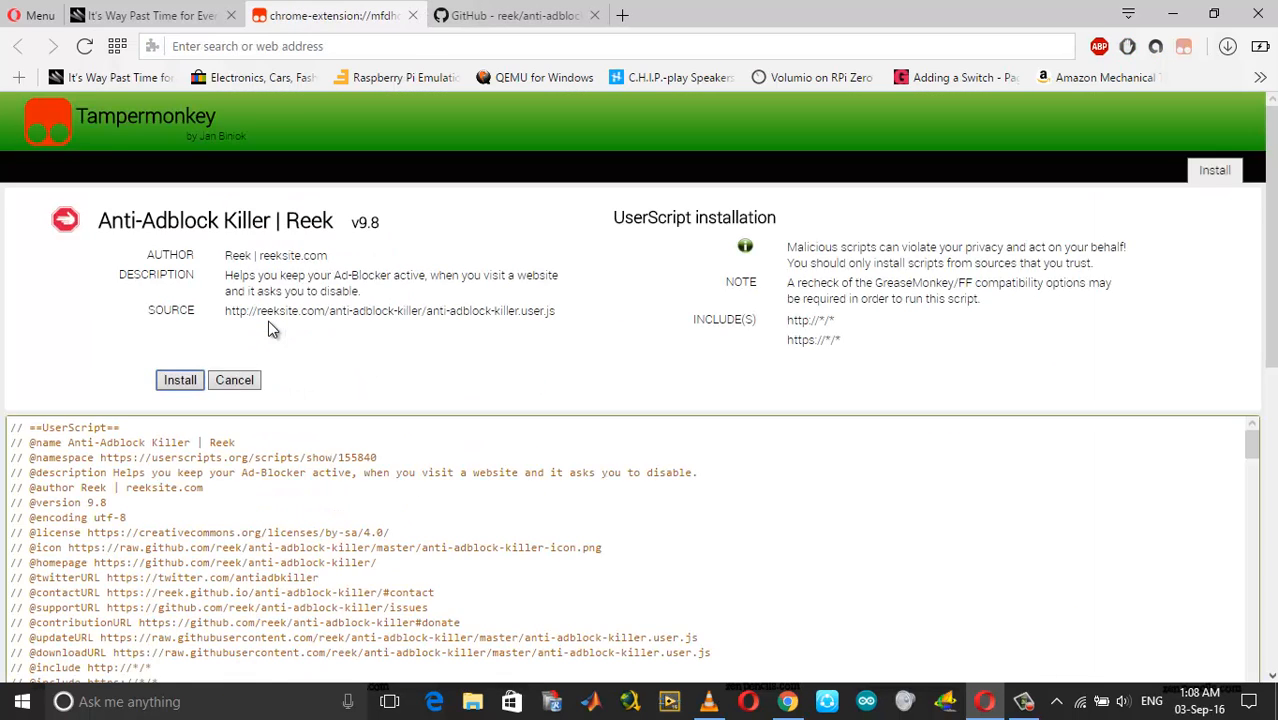
pyautogui.click(234, 380)
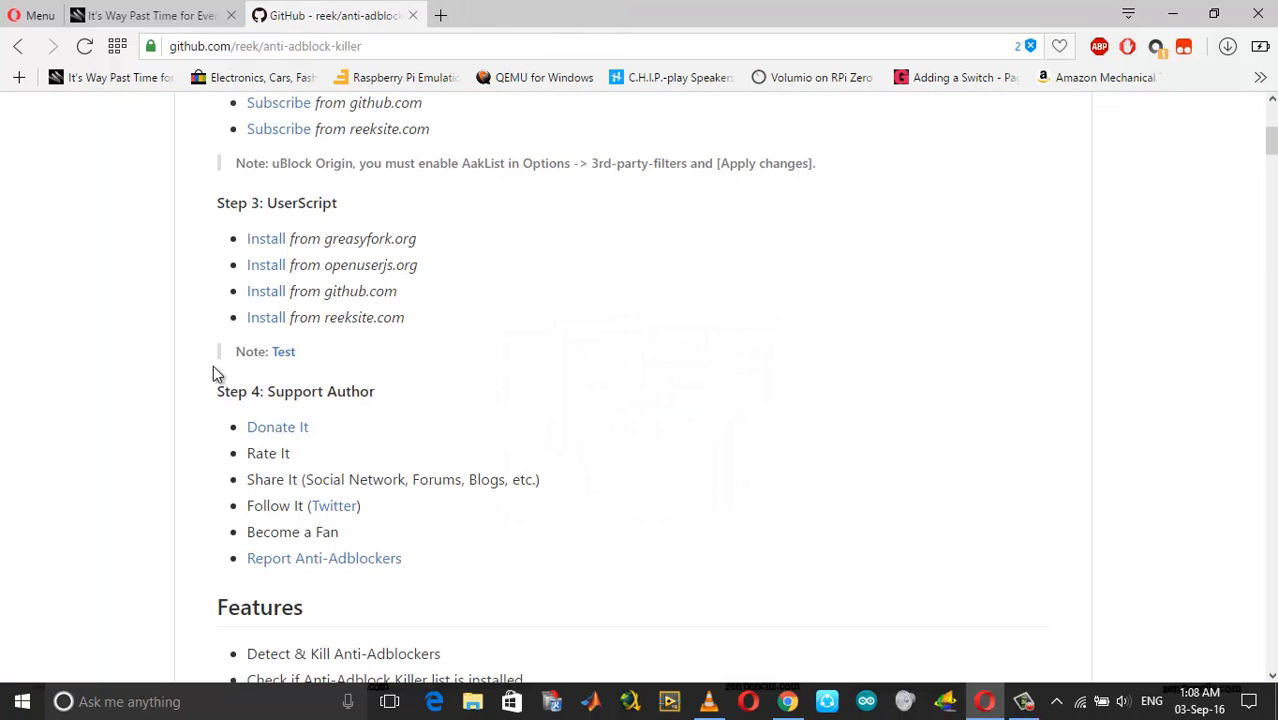
pyautogui.moveTo(426, 32)
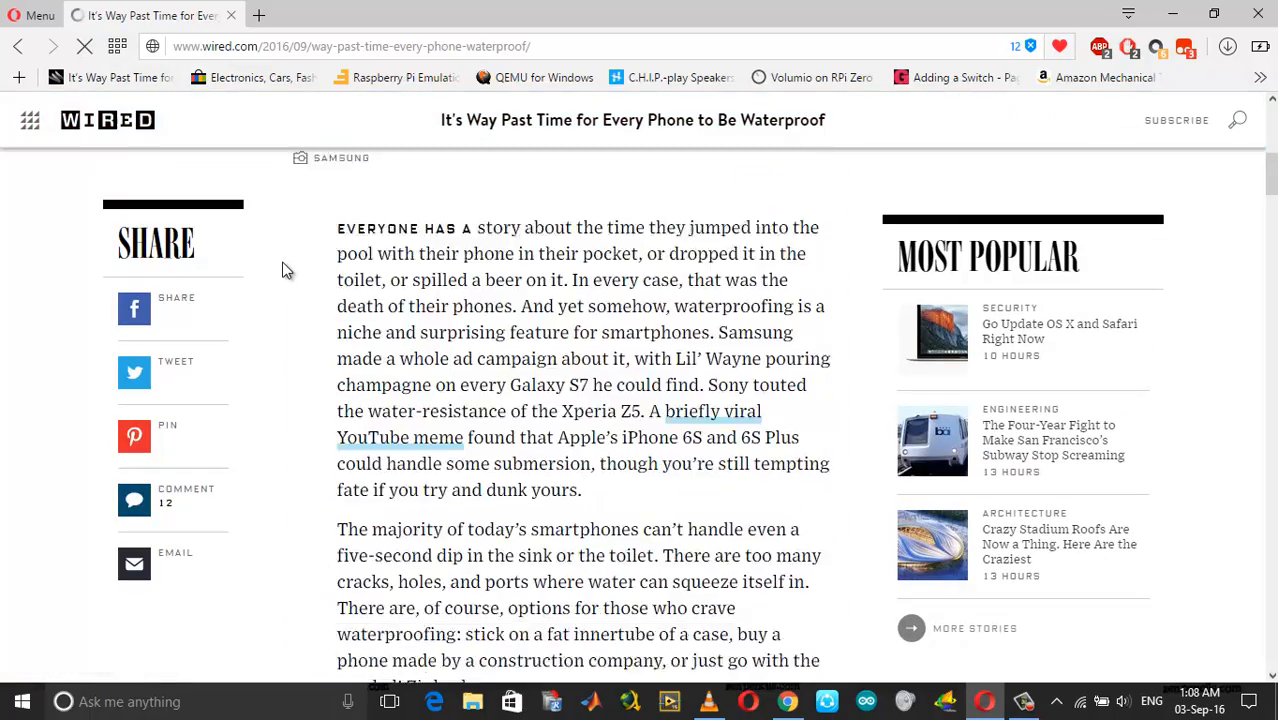
# Scroll through the Wired waterproof-phone article to confirm it loads without the ad-blocker wall
pyautogui.scroll(-3)
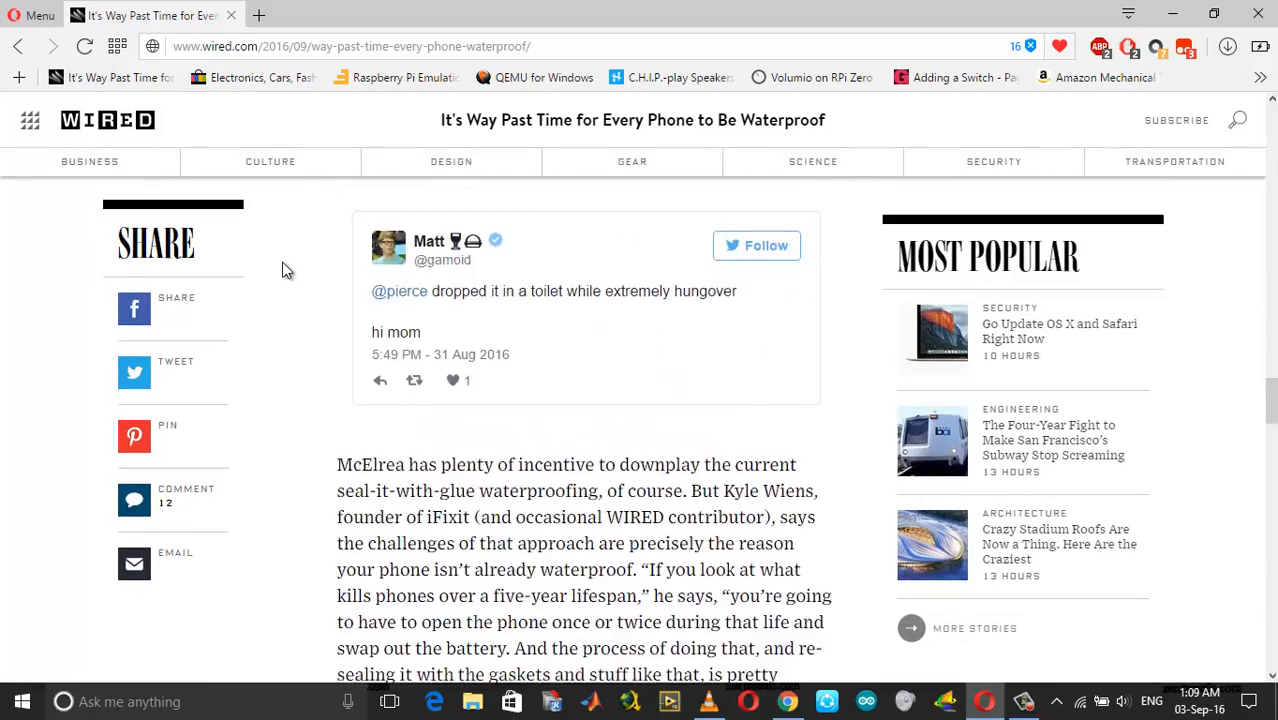
pyautogui.scroll(-3)
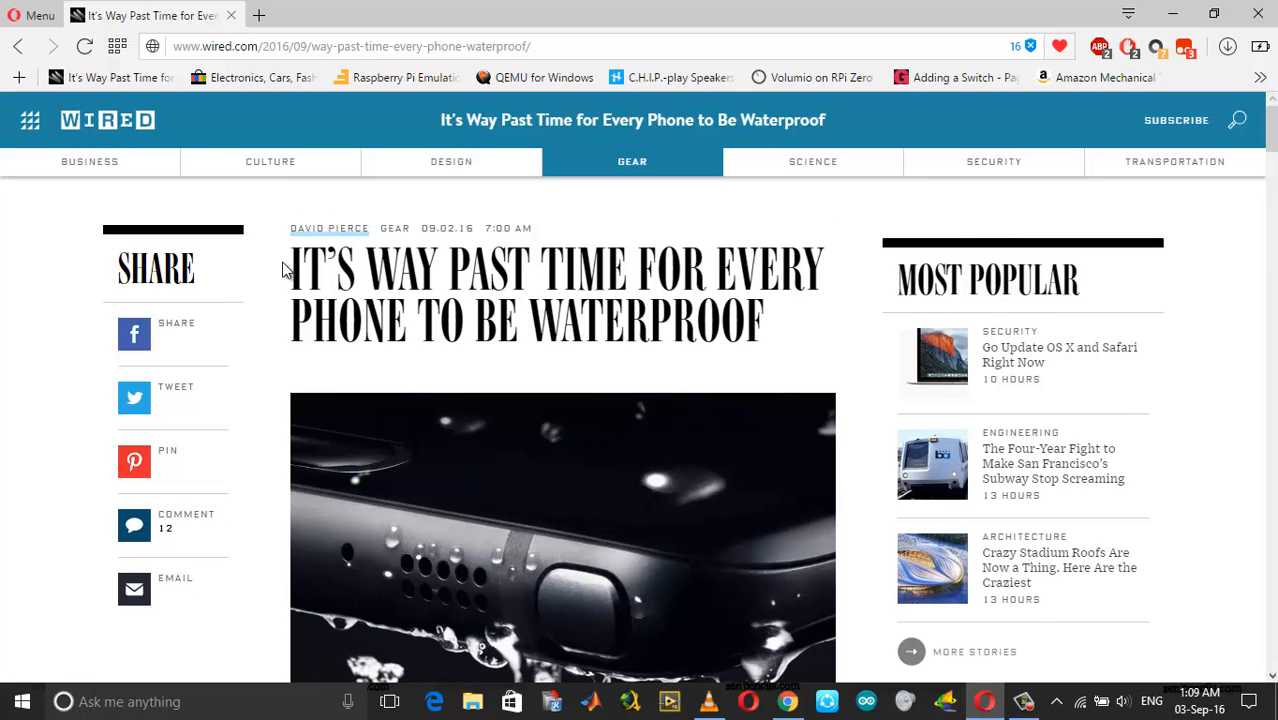
pyautogui.moveTo(710, 700)
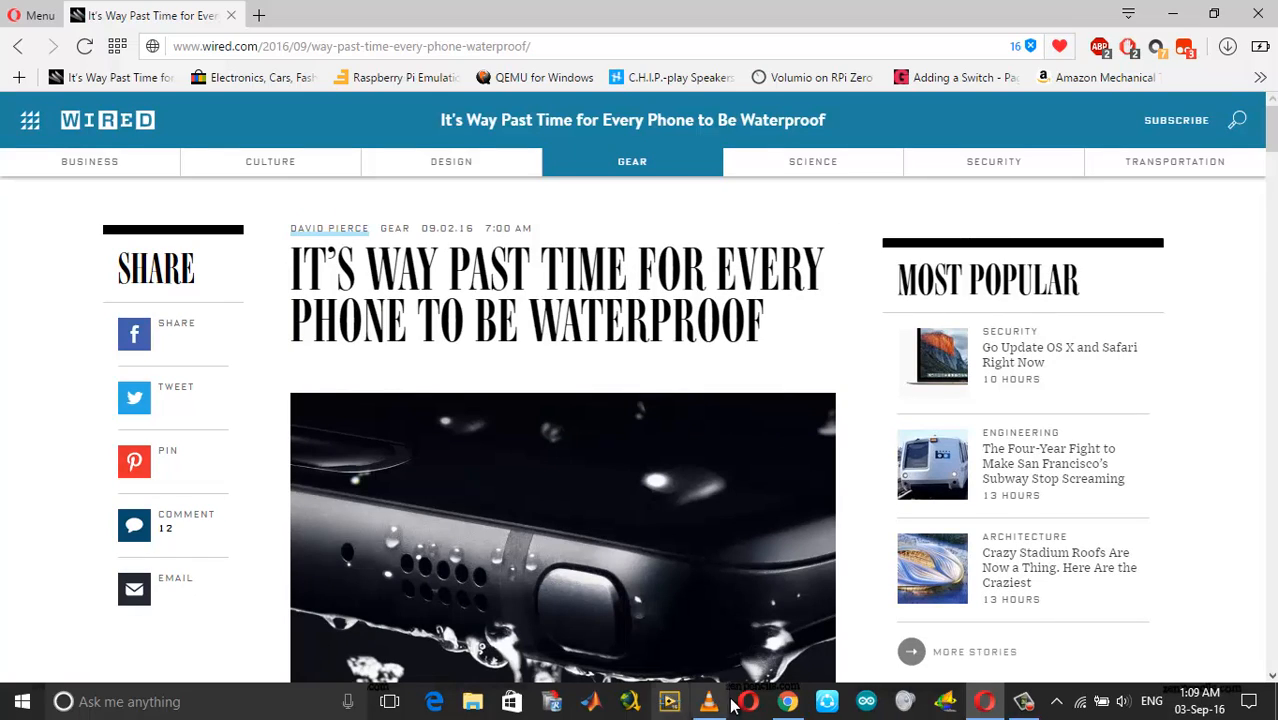